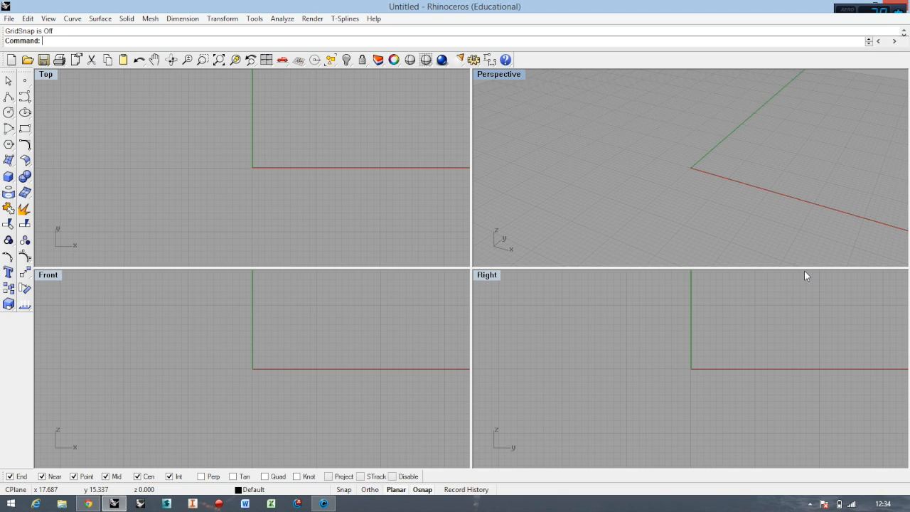
mouse_move(805, 270)
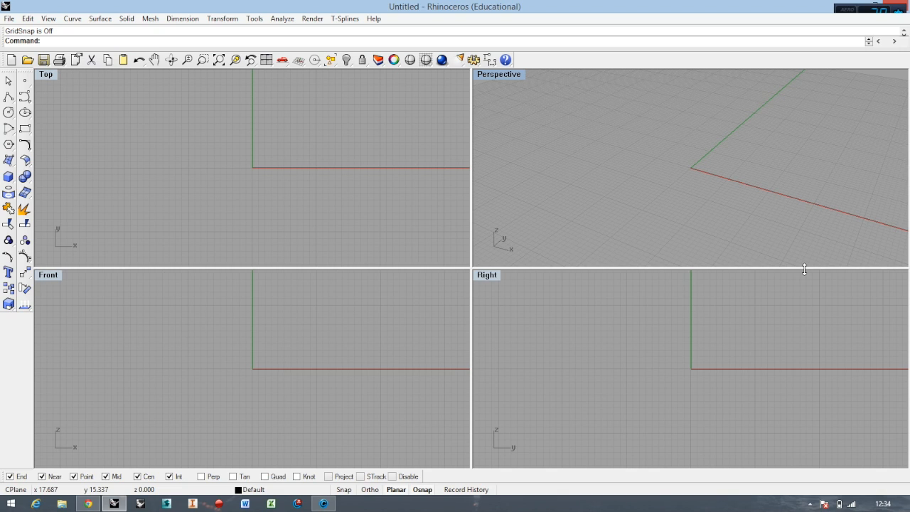
mouse_move(397, 233)
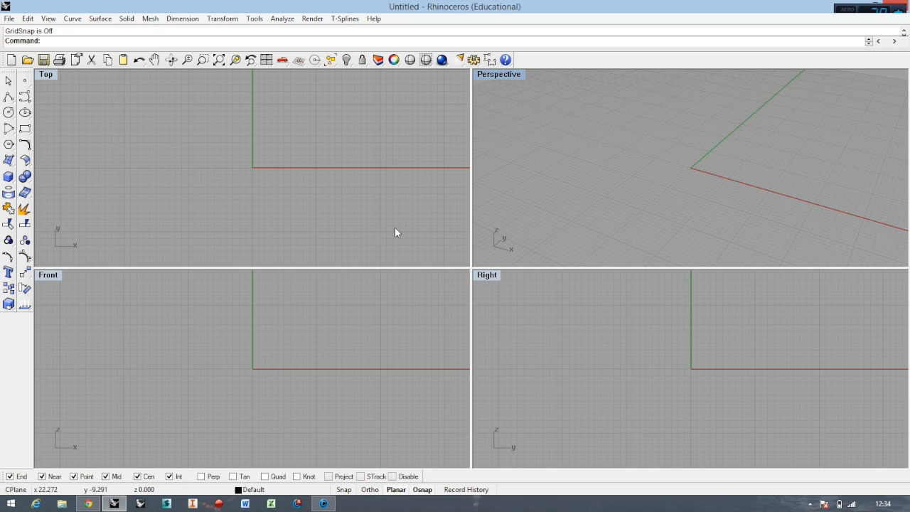
mouse_move(396, 229)
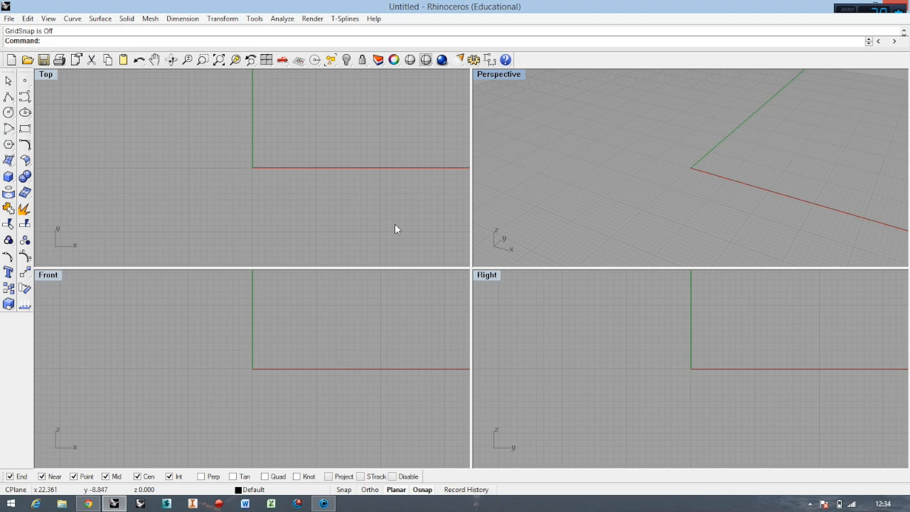
mouse_move(397, 230)
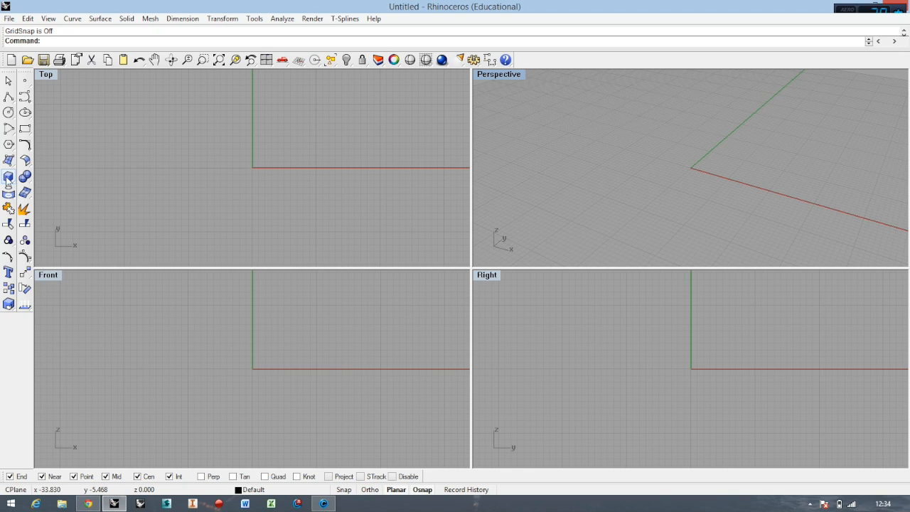
mouse_move(8, 176)
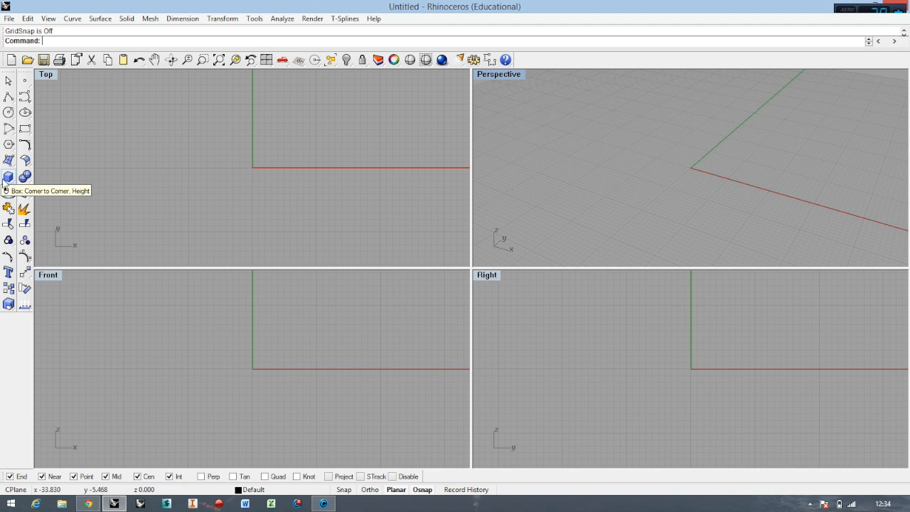
mouse_move(8, 192)
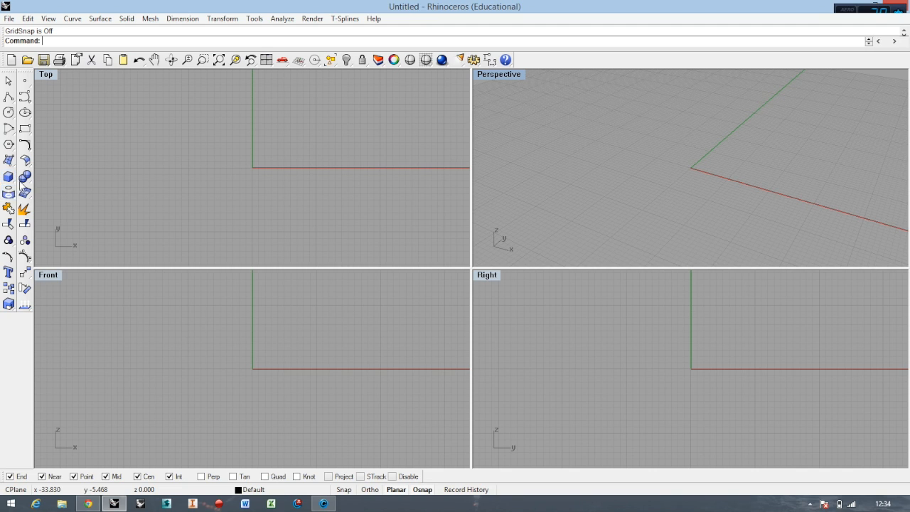
mouse_move(8, 177)
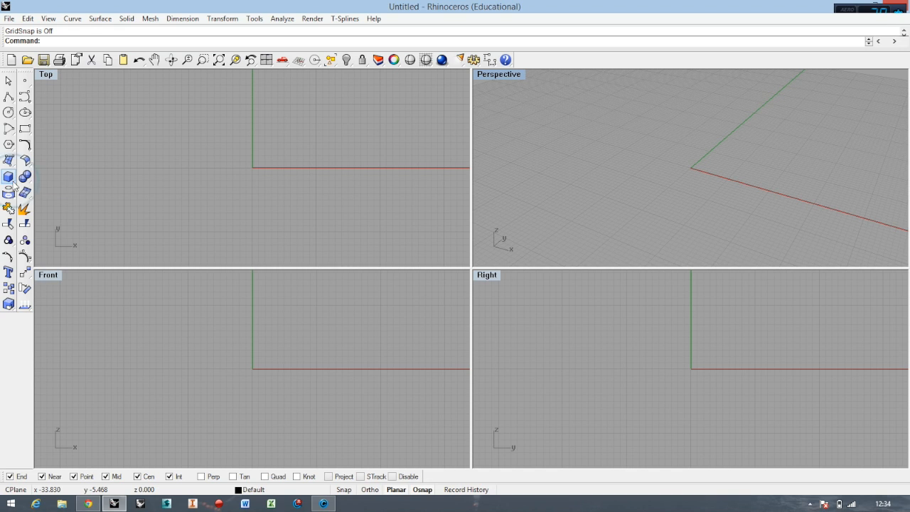
- Start a corner-to-corner box solid and set its first base corner
click(8, 176)
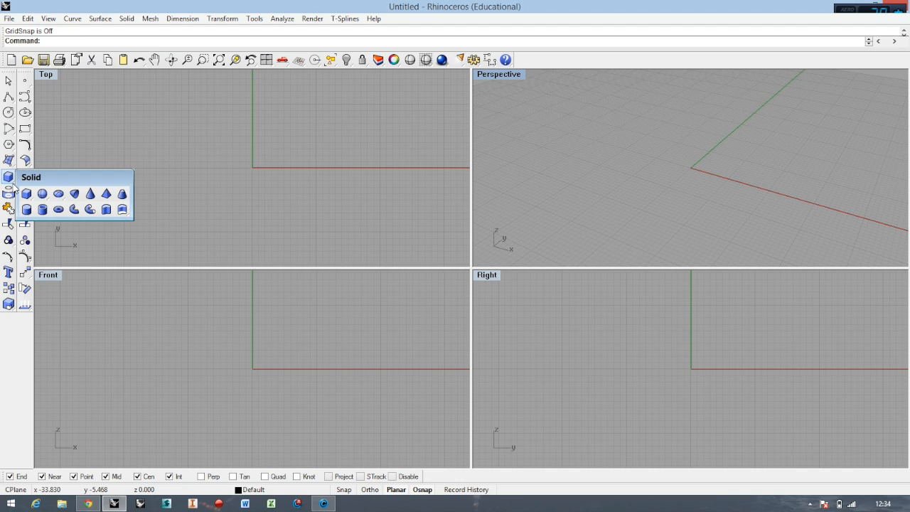
mouse_move(59, 153)
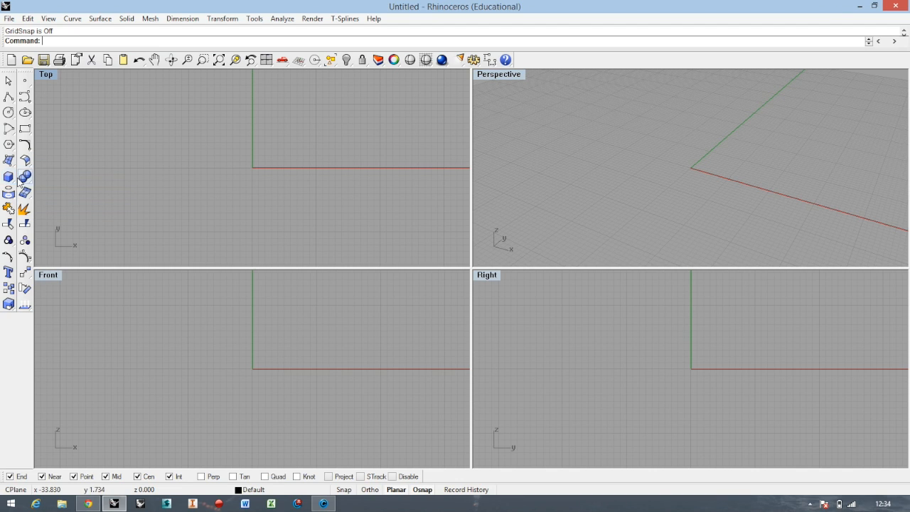
click(8, 177)
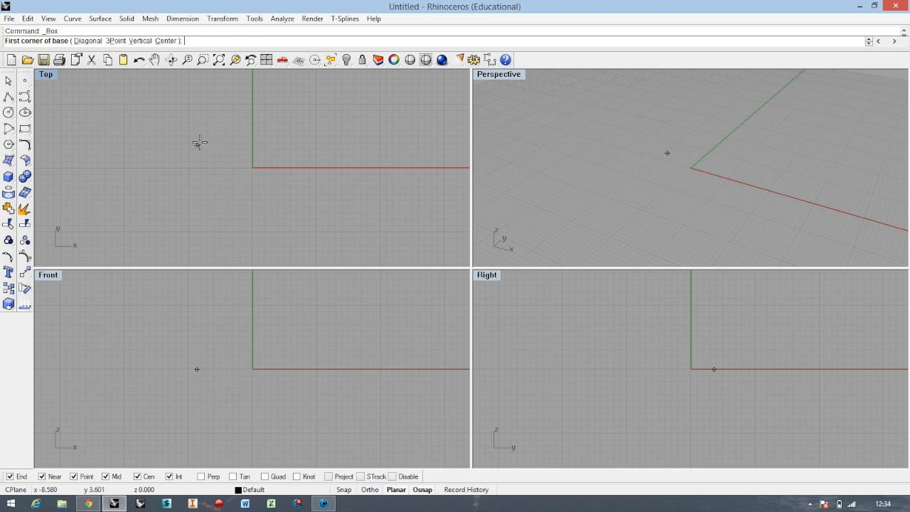
click(322, 225)
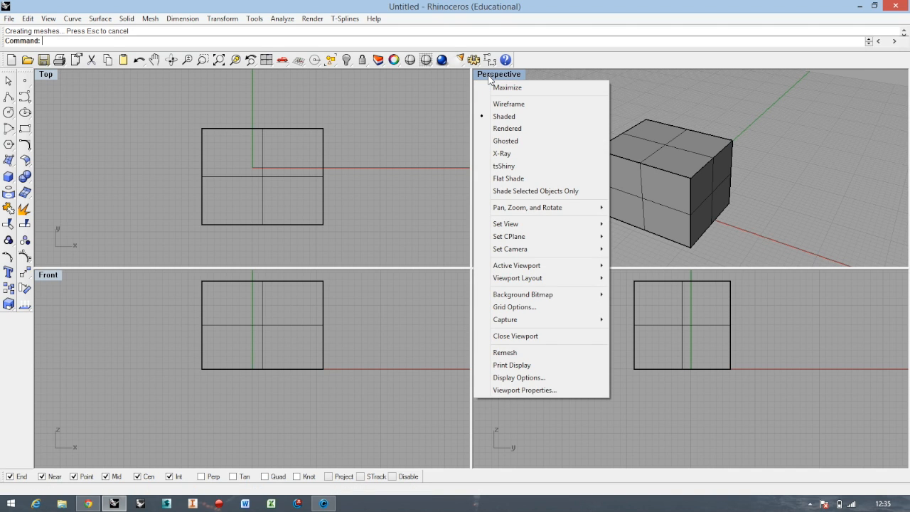
mouse_move(505, 117)
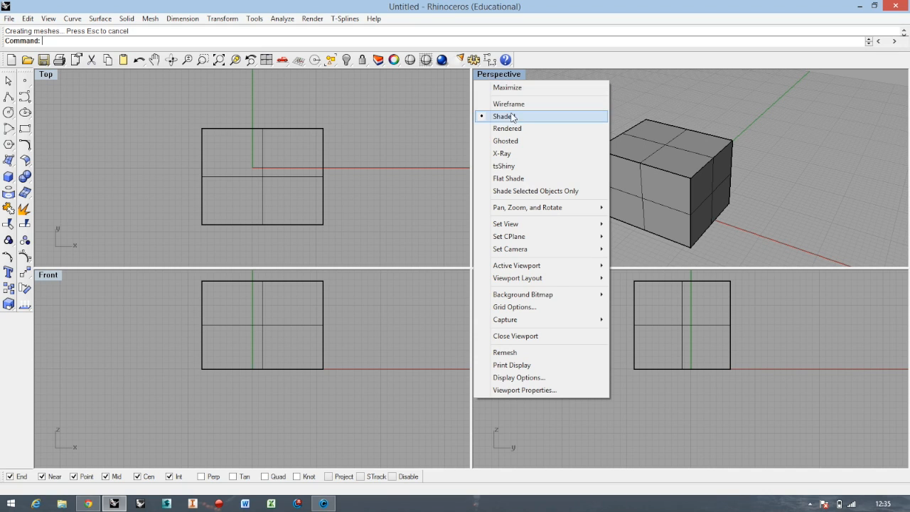
mouse_move(660, 122)
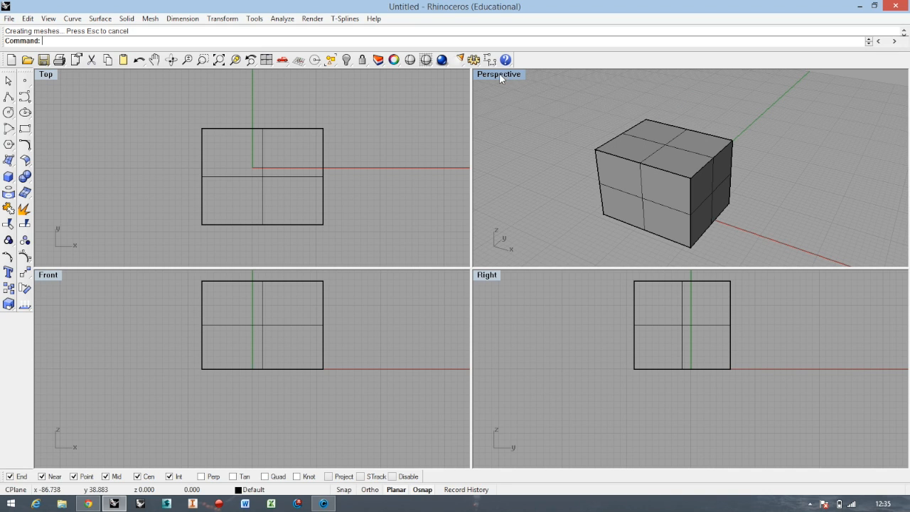
- Maximize the Perspective viewport and orbit slightly around the shaded box
double_click(498, 74)
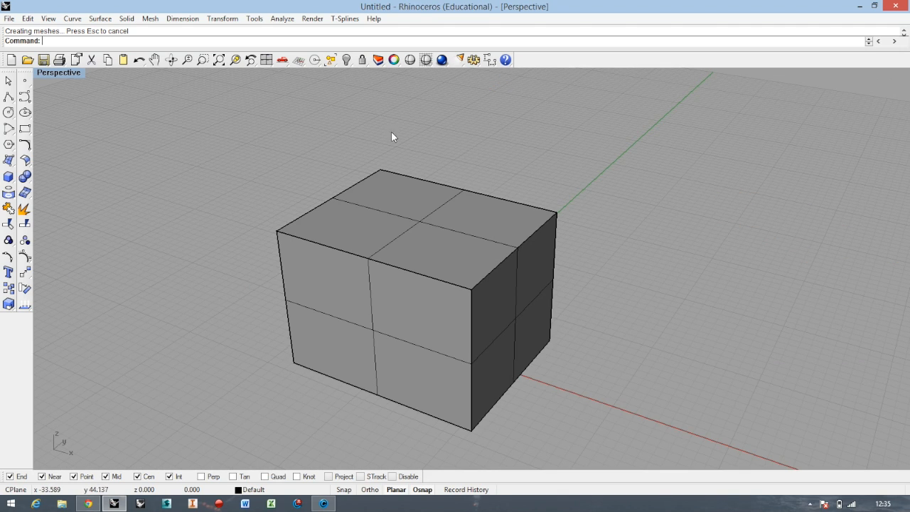
drag(396, 136, 273, 158)
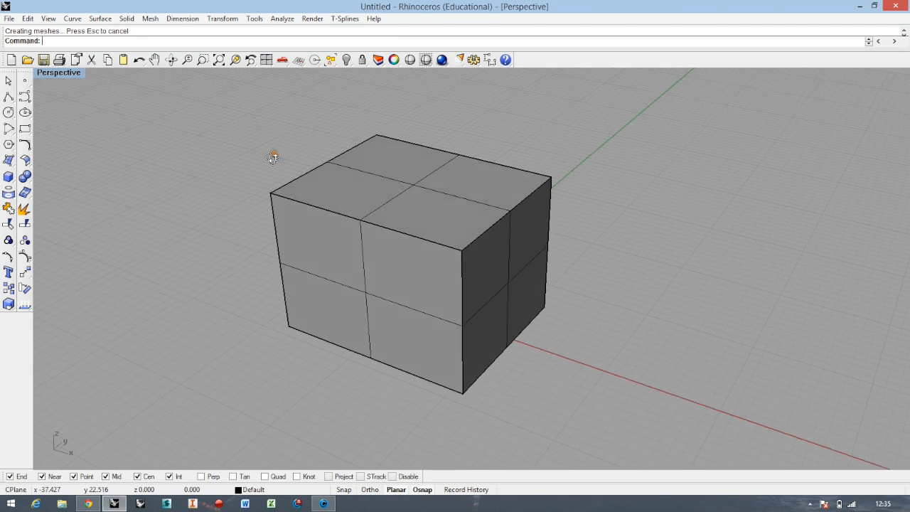
drag(273, 156, 405, 276)
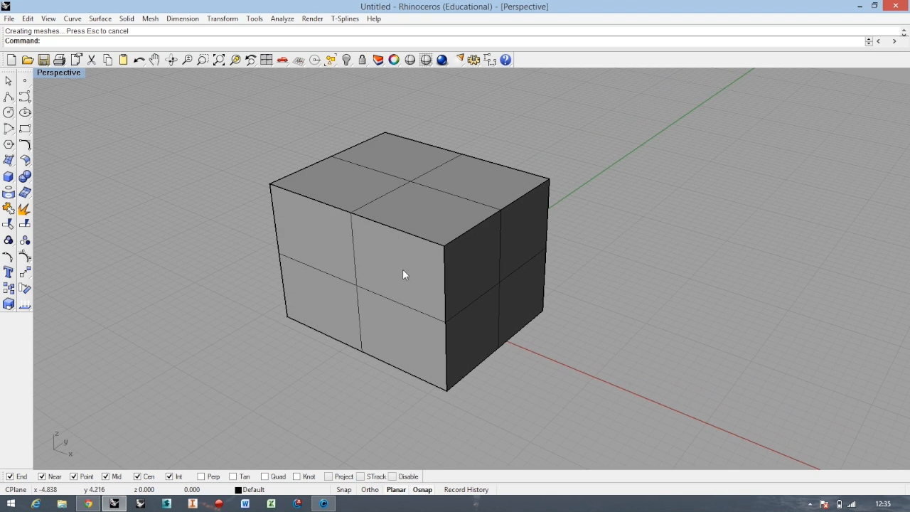
mouse_move(444, 256)
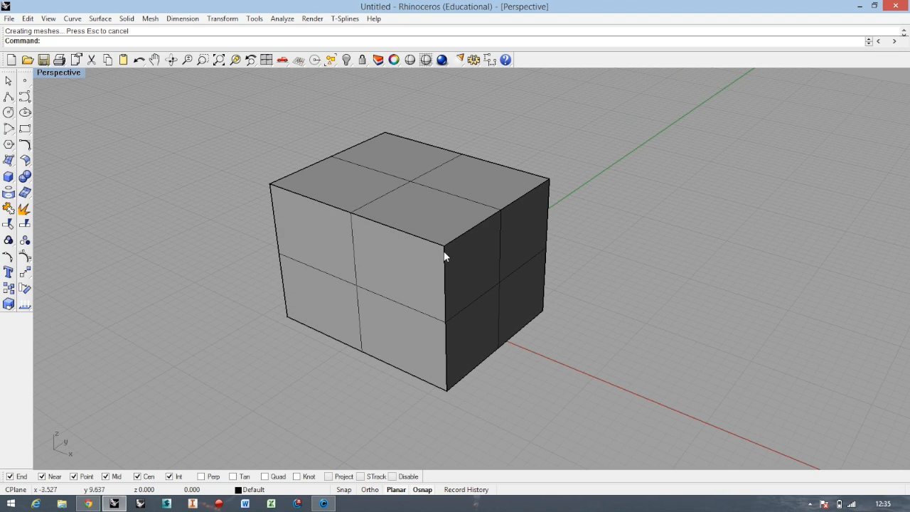
mouse_move(24, 176)
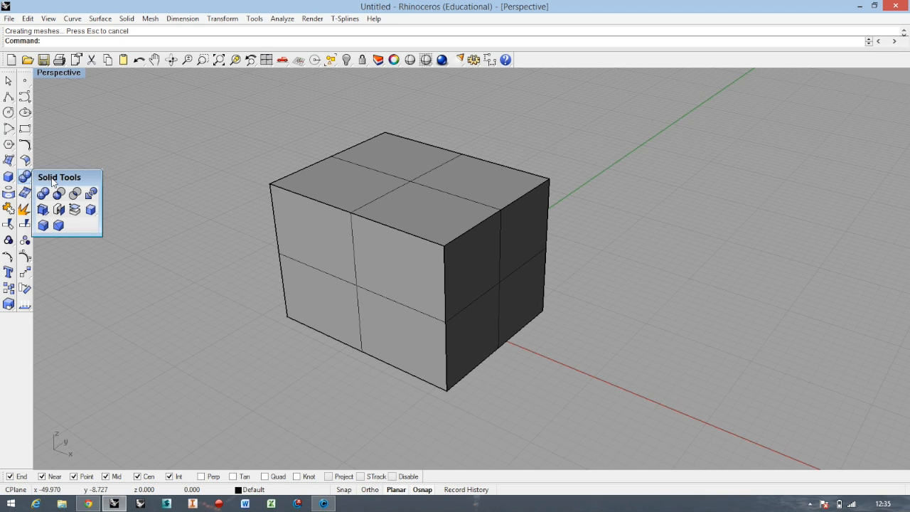
mouse_move(64, 201)
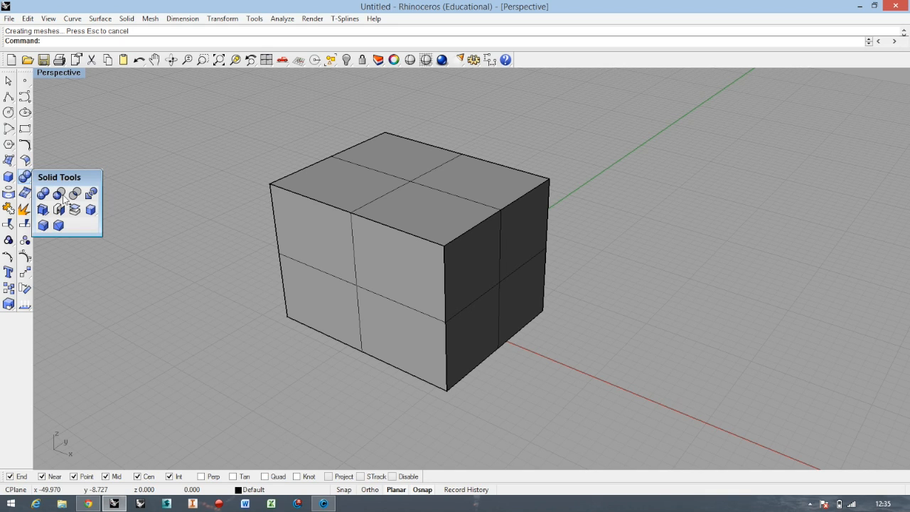
mouse_move(42, 225)
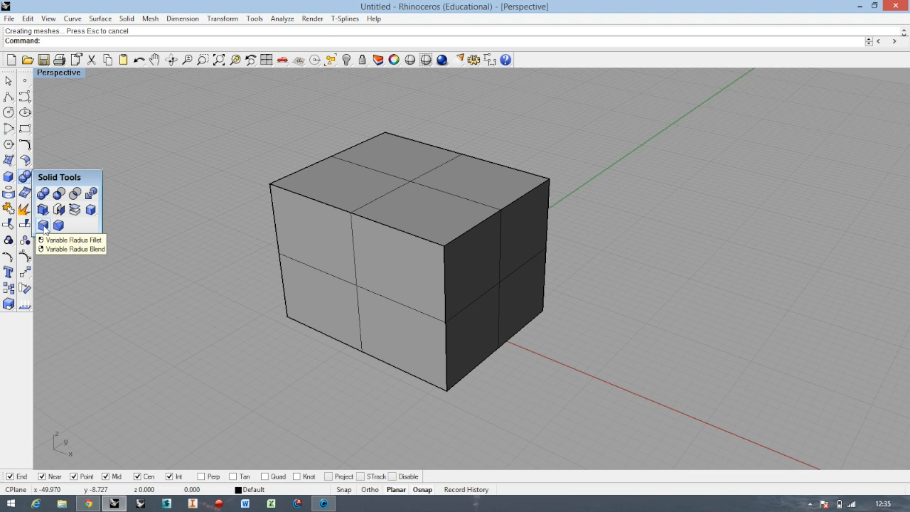
mouse_move(119, 259)
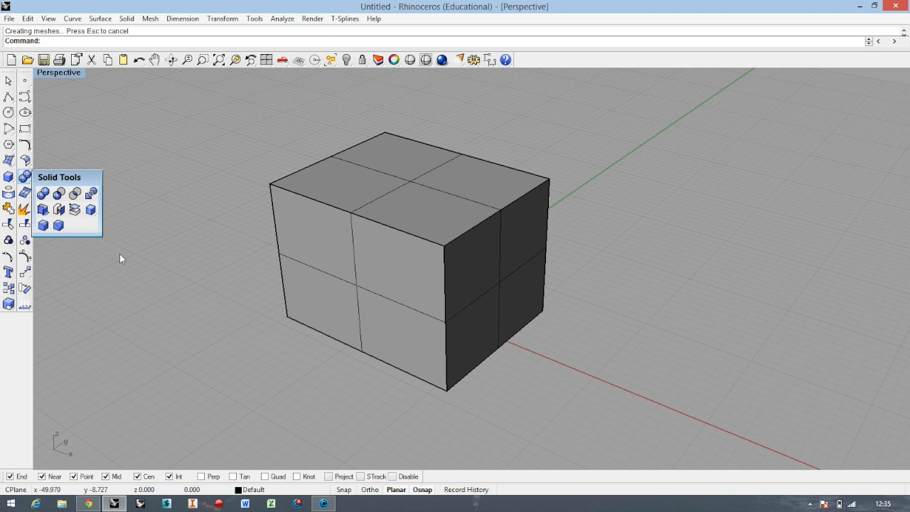
mouse_move(418, 233)
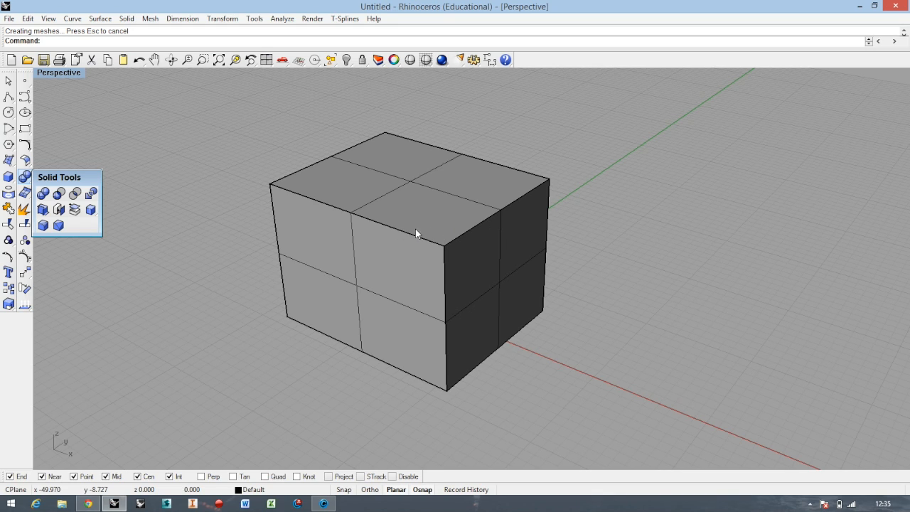
mouse_move(477, 334)
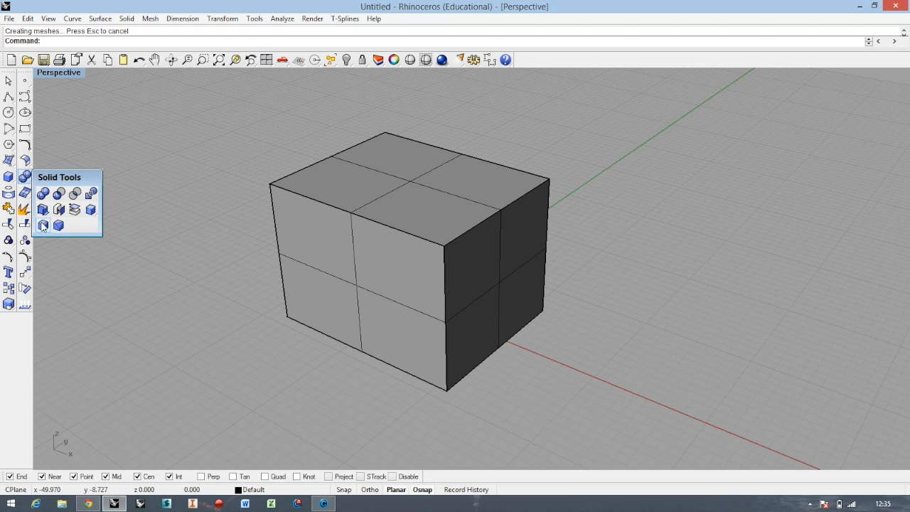
- Begin FilletEdge at radius 5 and mark the box's front vertical edge
click(42, 225)
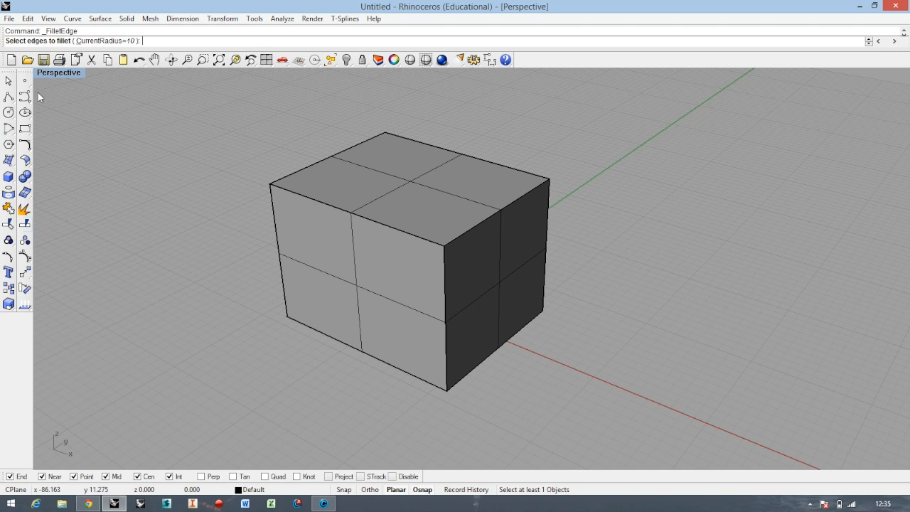
mouse_move(6, 44)
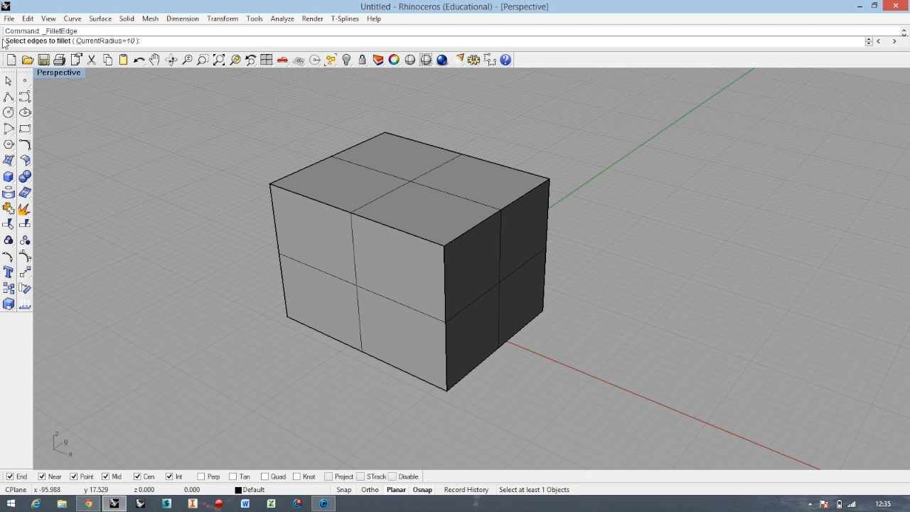
mouse_move(169, 103)
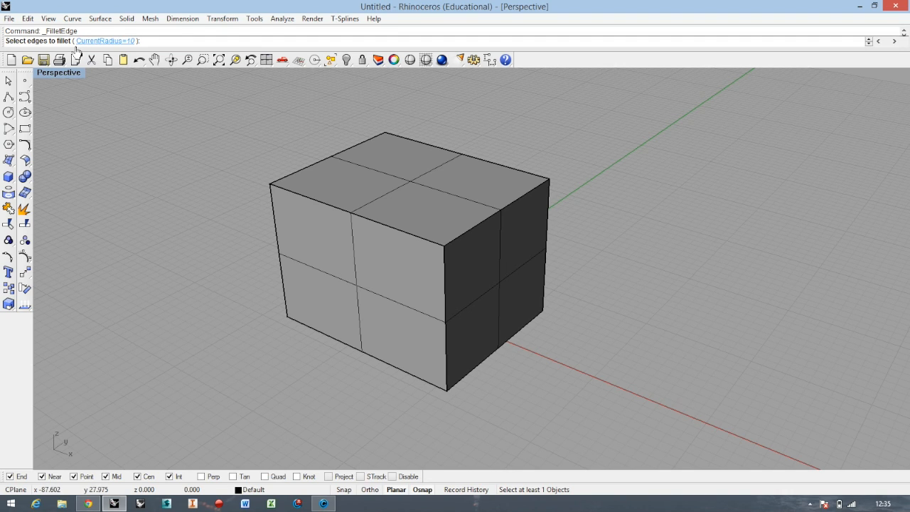
mouse_move(126, 94)
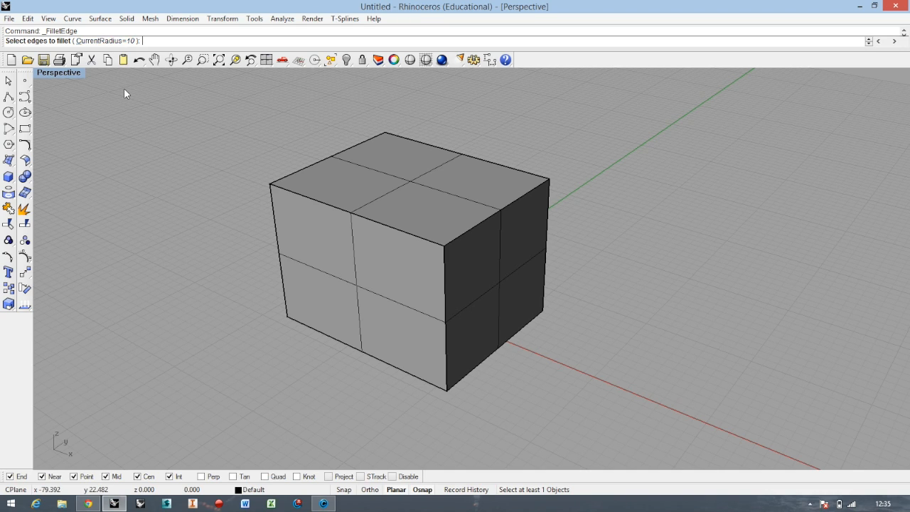
text(5)
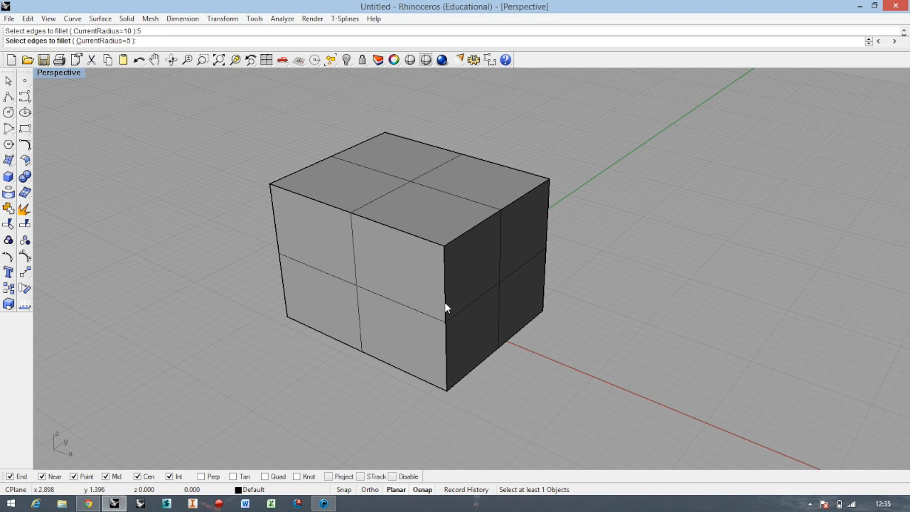
click(446, 320)
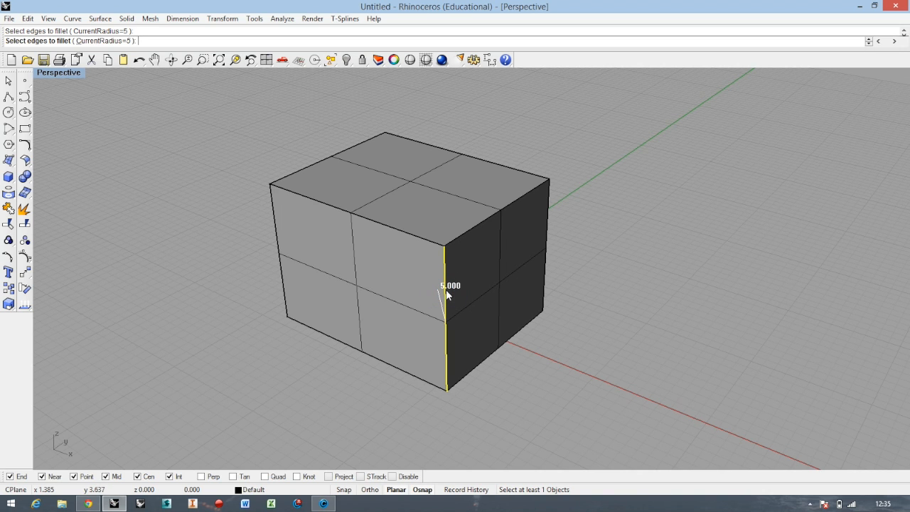
drag(448, 295, 393, 316)
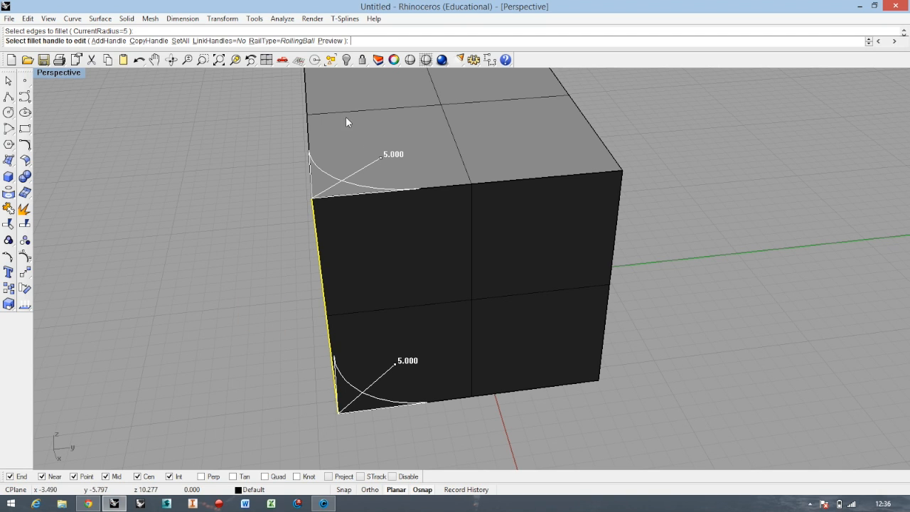
mouse_move(399, 220)
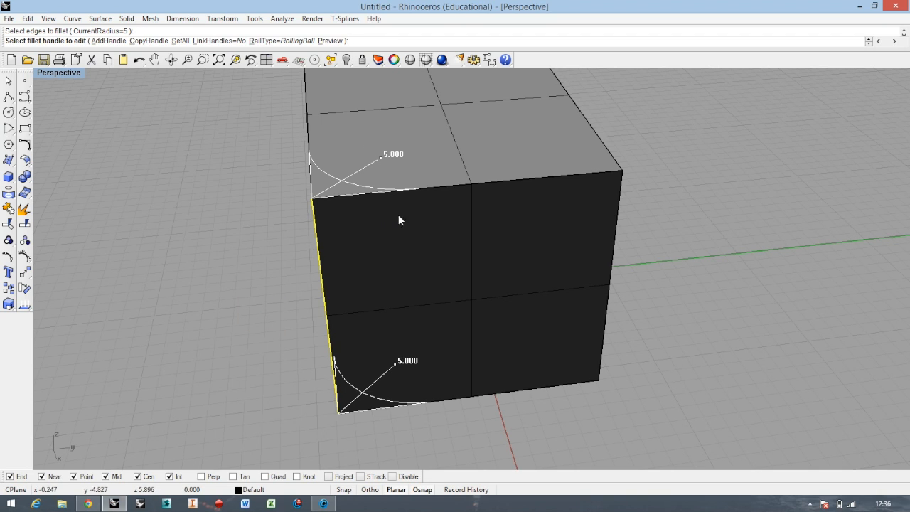
mouse_move(304, 145)
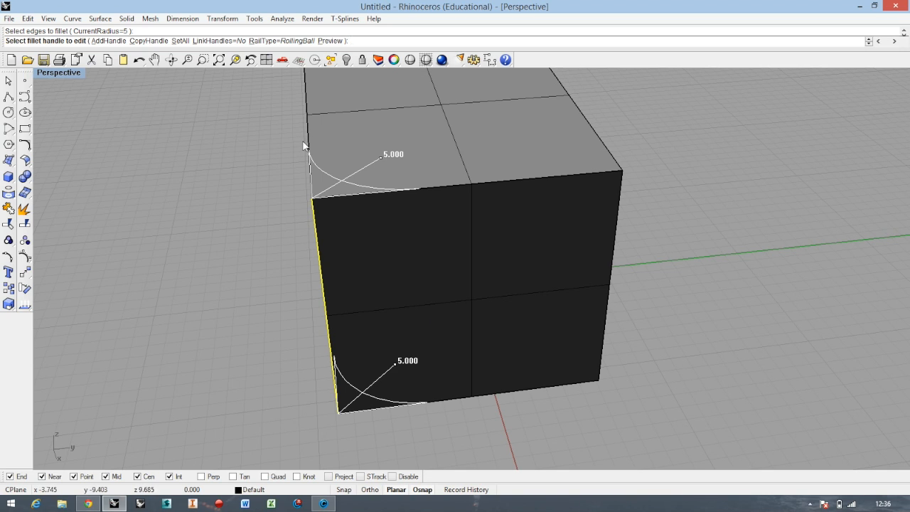
mouse_move(399, 404)
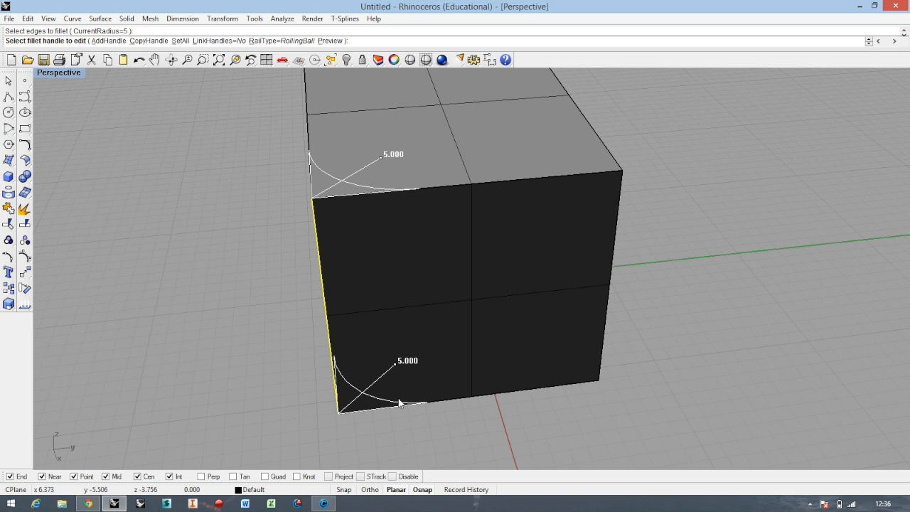
mouse_move(381, 165)
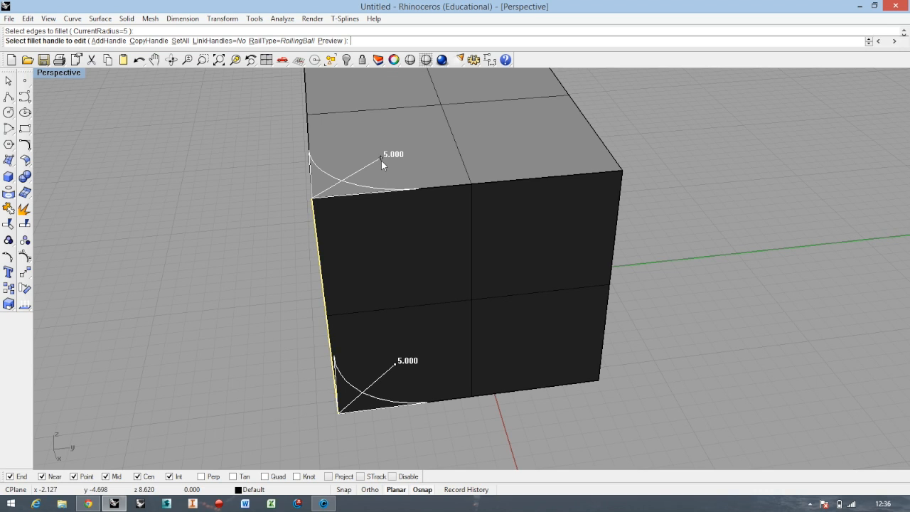
mouse_move(387, 168)
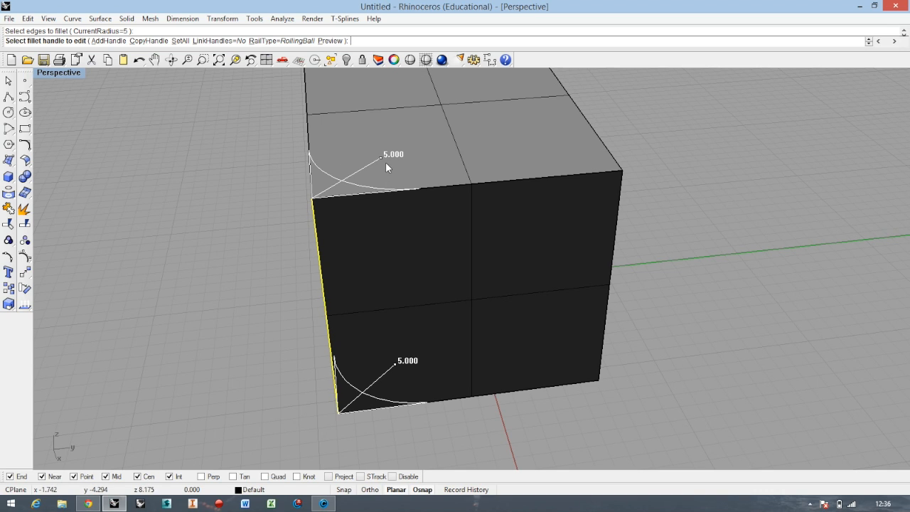
mouse_move(397, 367)
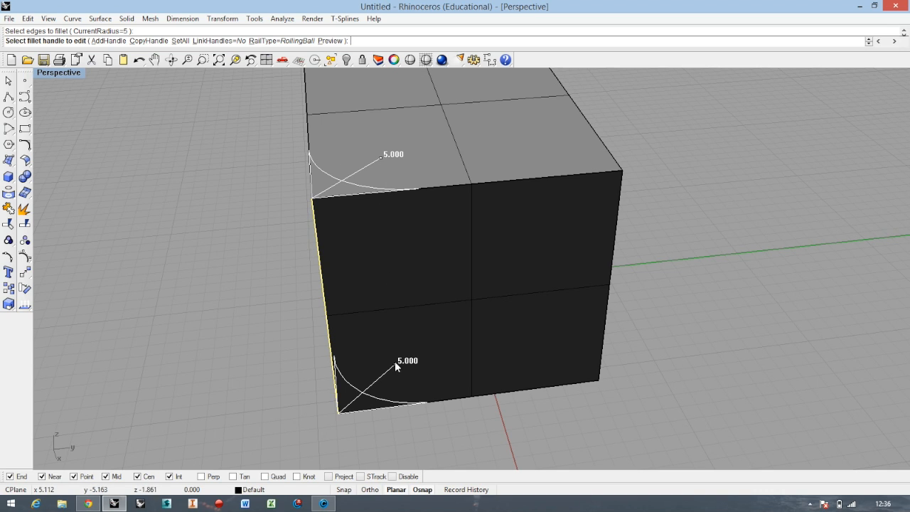
mouse_move(358, 173)
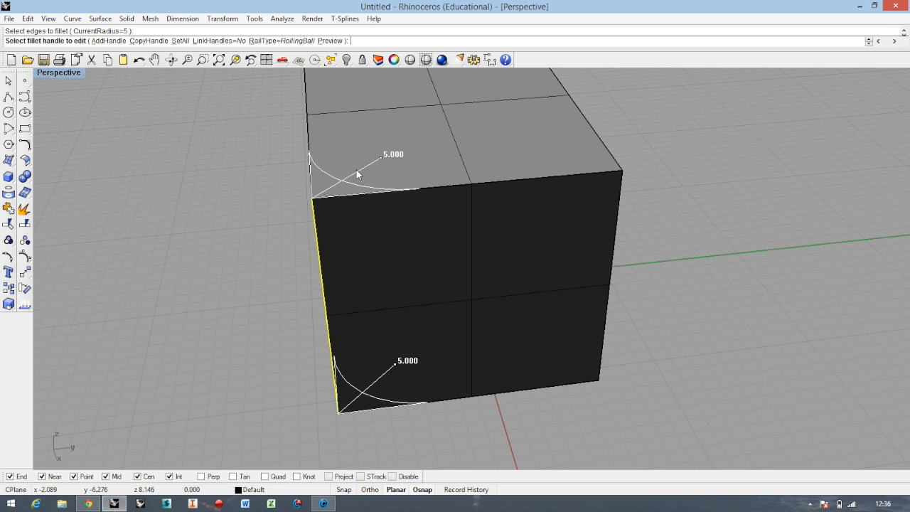
mouse_move(381, 162)
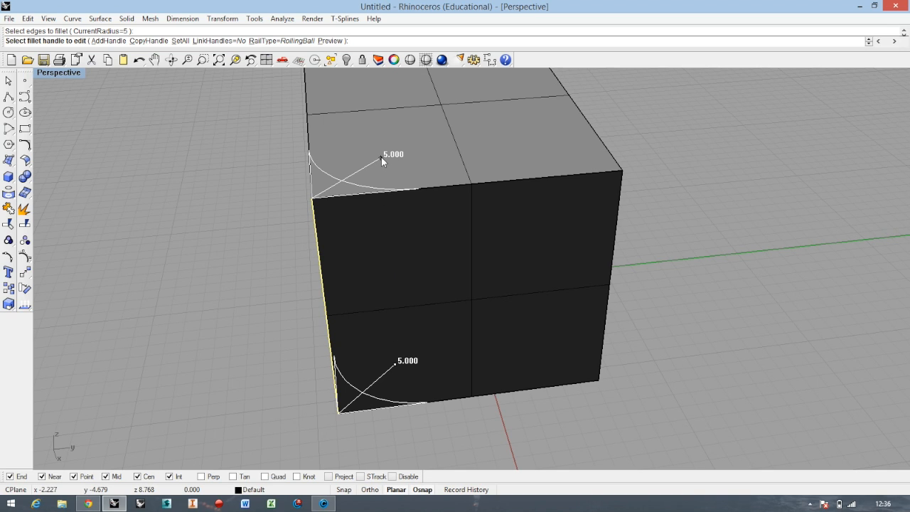
mouse_move(384, 162)
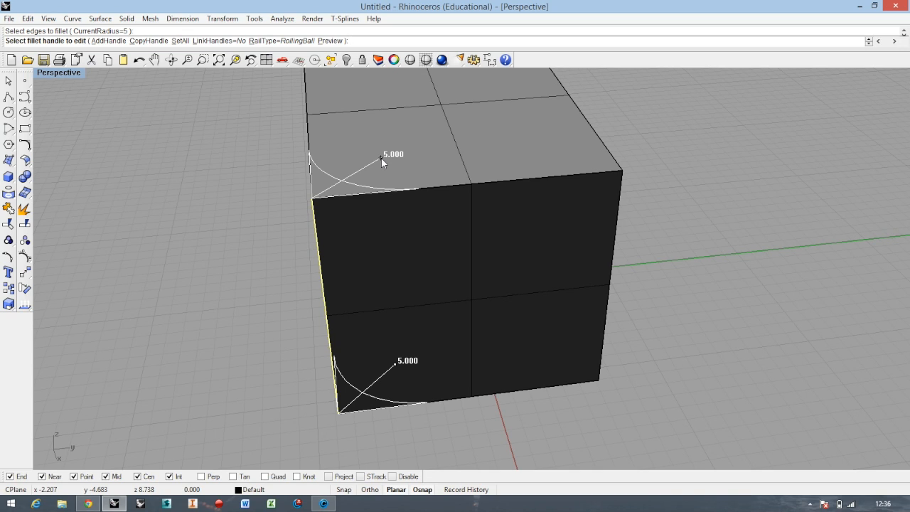
mouse_move(477, 215)
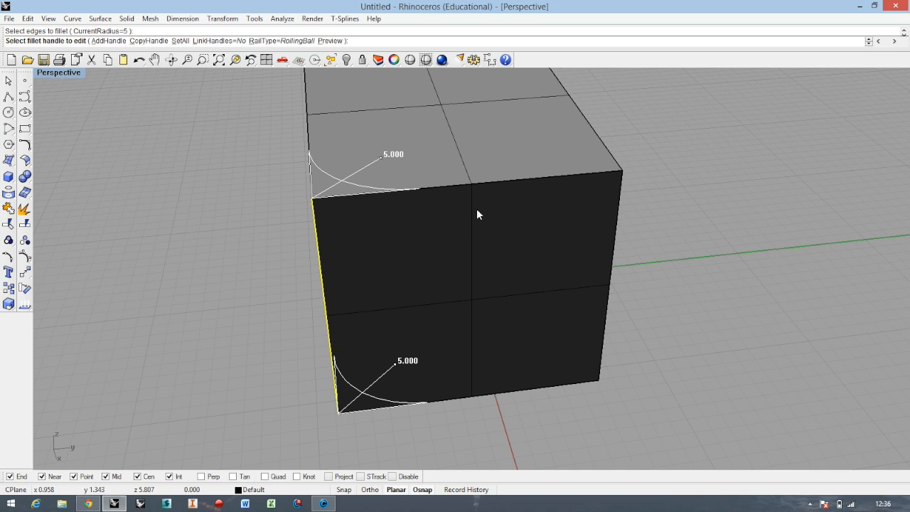
mouse_move(478, 213)
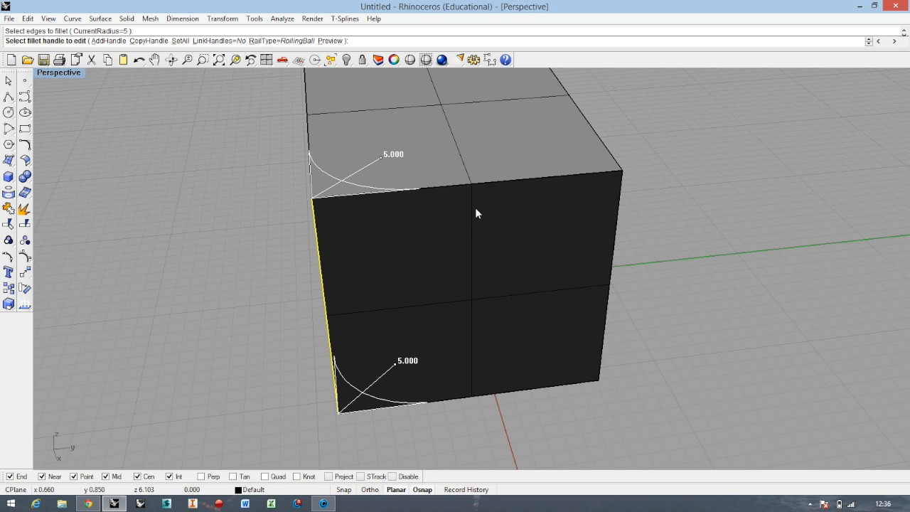
mouse_move(653, 231)
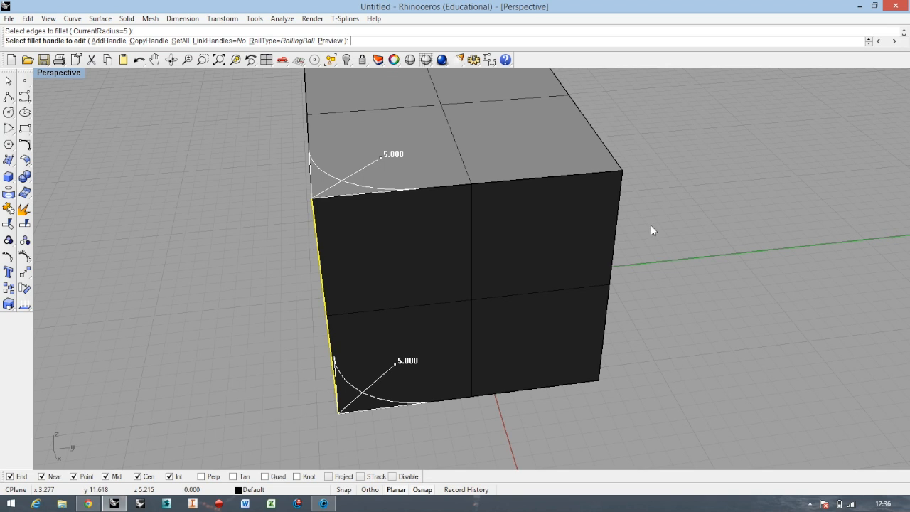
mouse_move(225, 199)
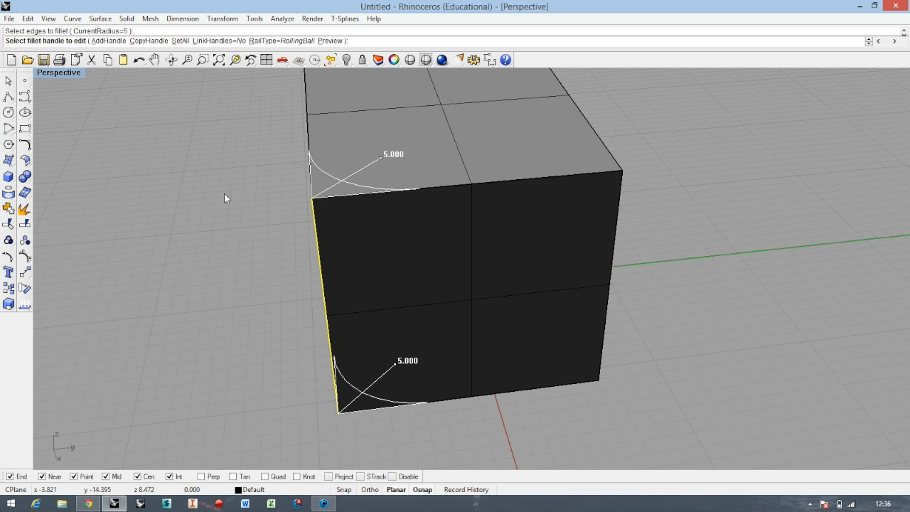
mouse_move(637, 191)
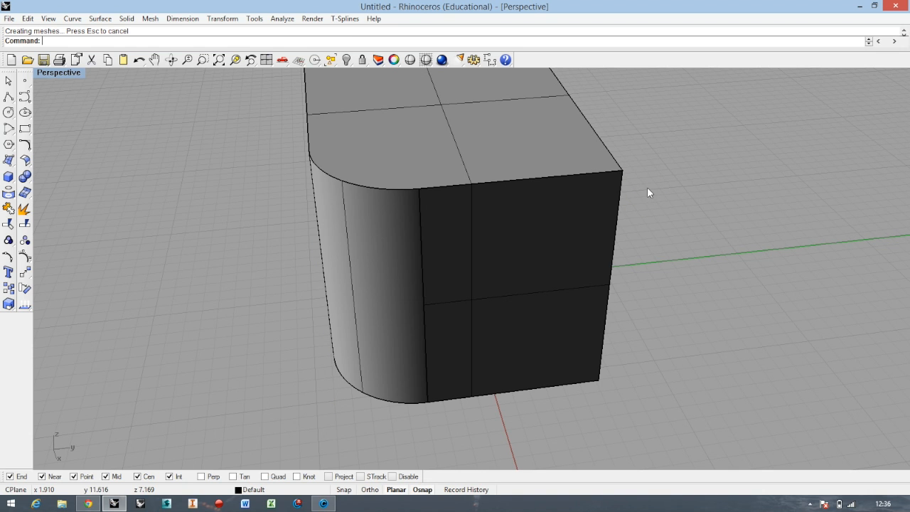
- Orbit around the box to inspect the newly rounded corner and the unrounded one
drag(649, 192, 724, 258)
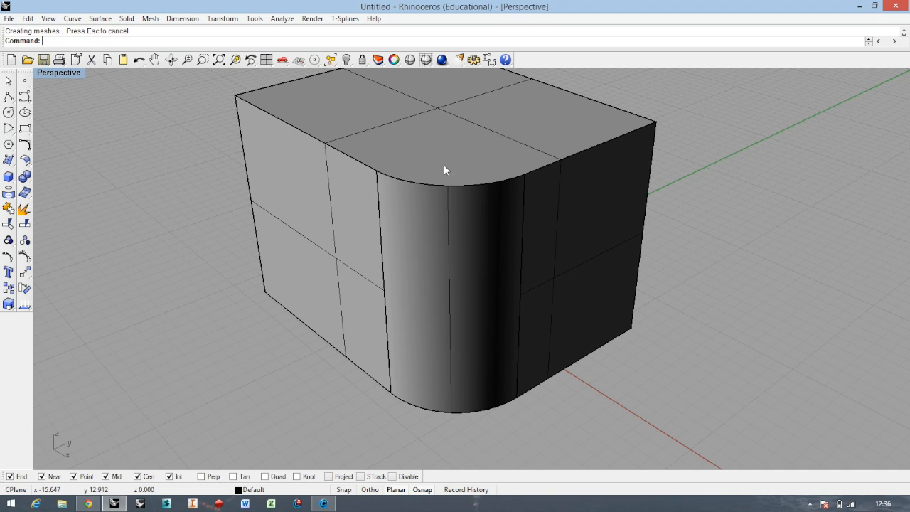
drag(443, 170, 455, 248)
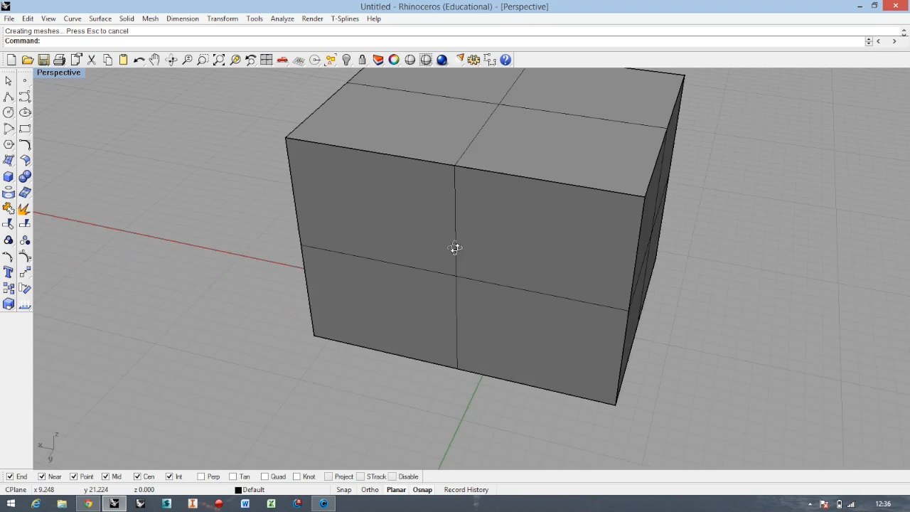
drag(455, 247, 524, 247)
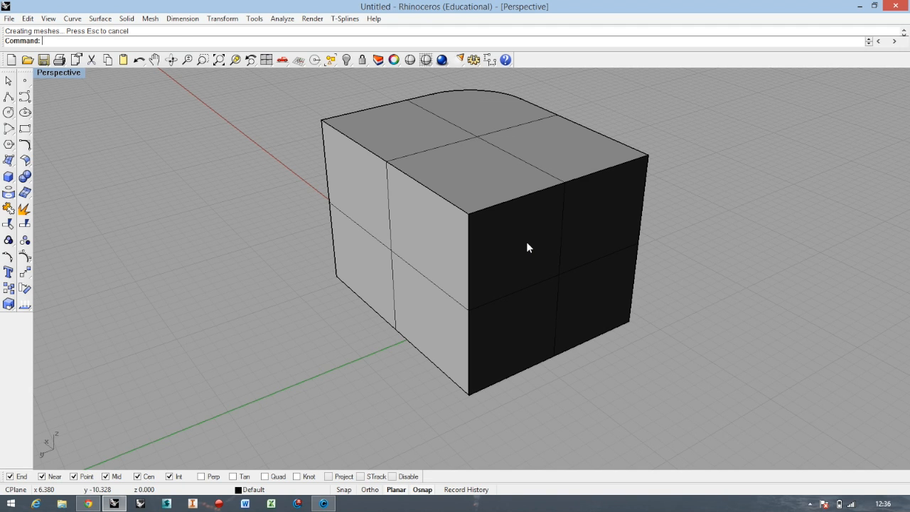
drag(529, 247, 490, 293)
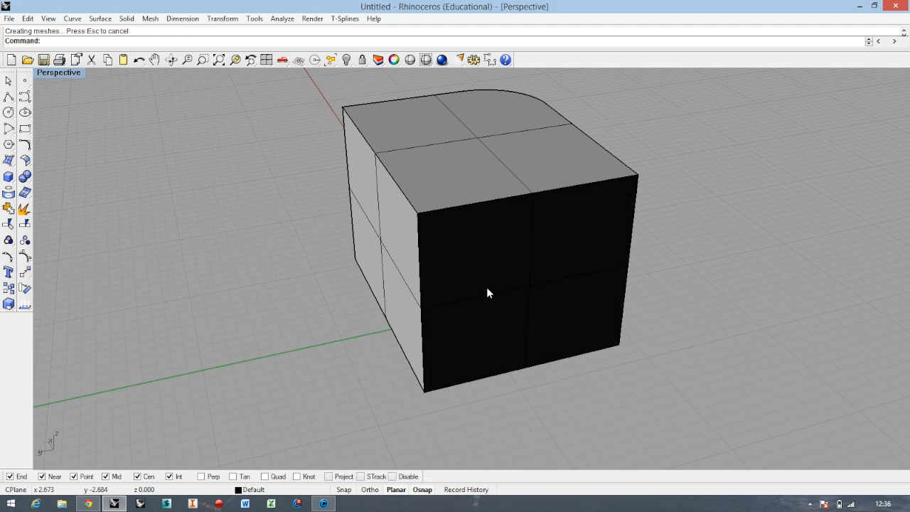
- Set the second edge's top fillet handle to radius 1, tapering from 5 below
drag(489, 293, 210, 213)
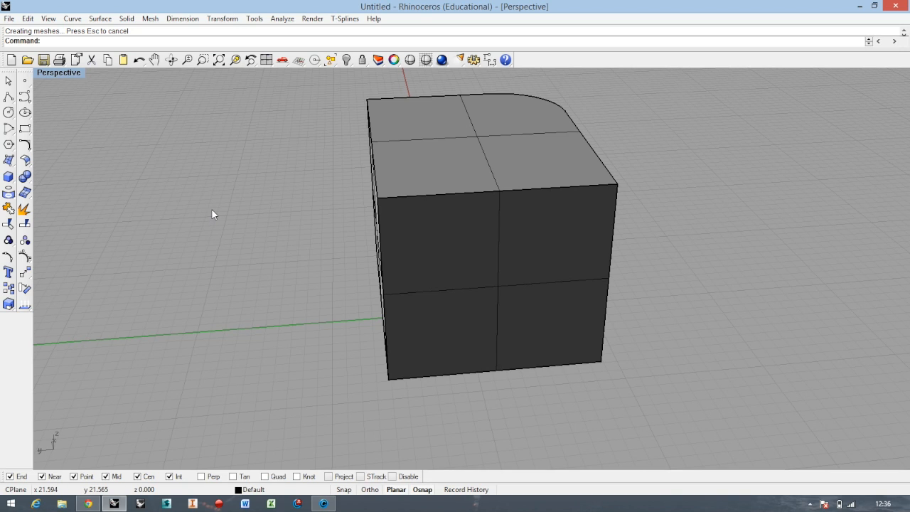
mouse_move(273, 185)
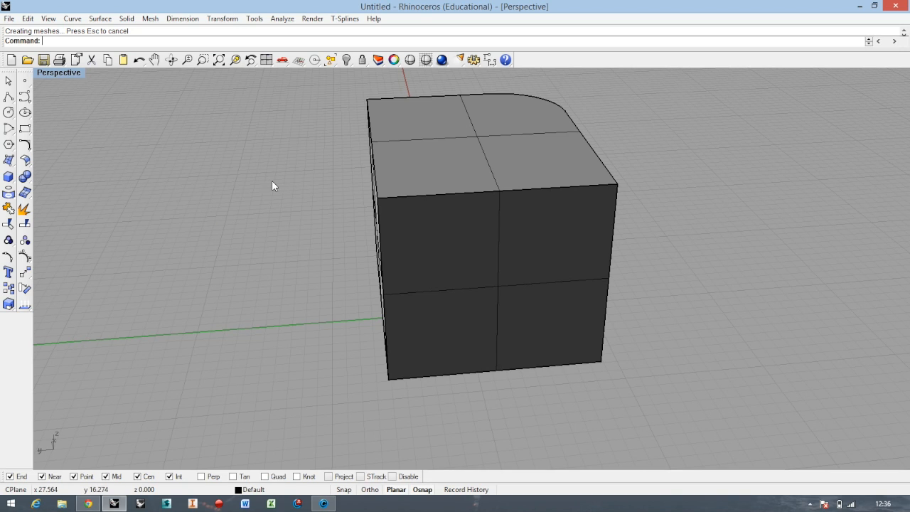
mouse_move(290, 190)
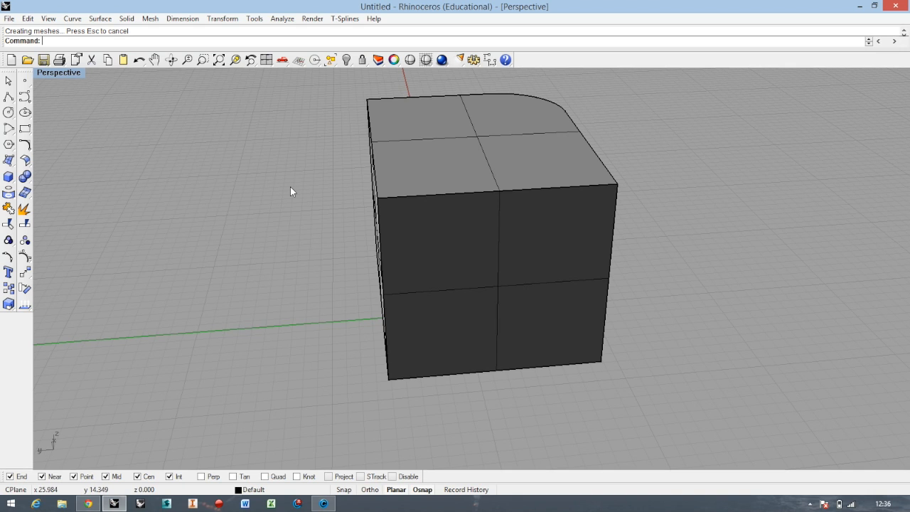
mouse_move(278, 202)
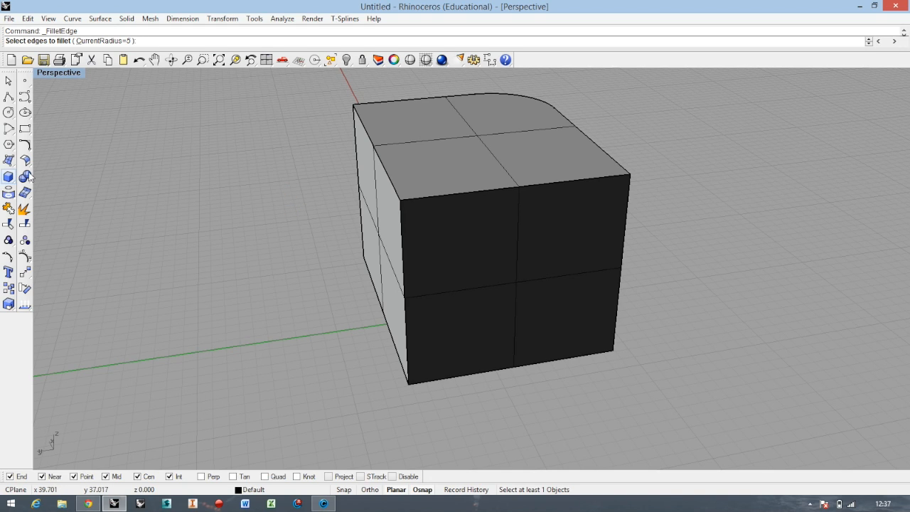
mouse_move(404, 270)
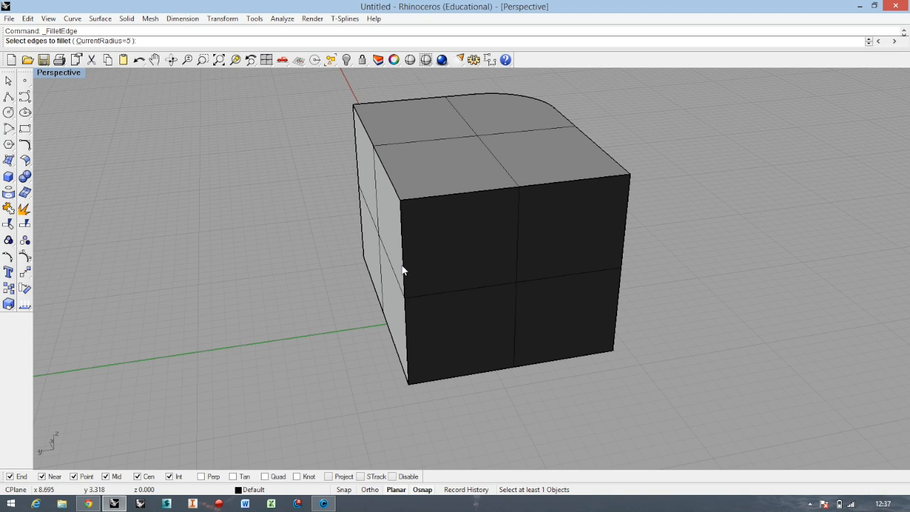
mouse_move(163, 108)
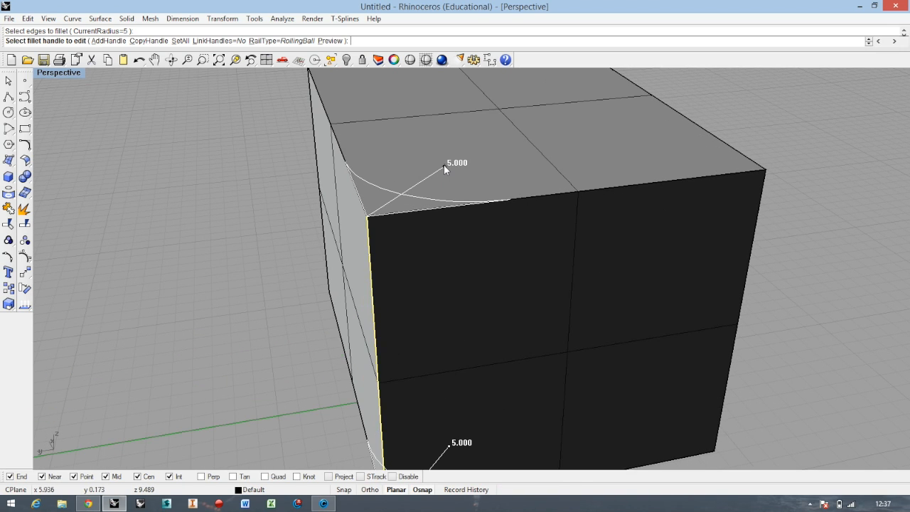
click(444, 170)
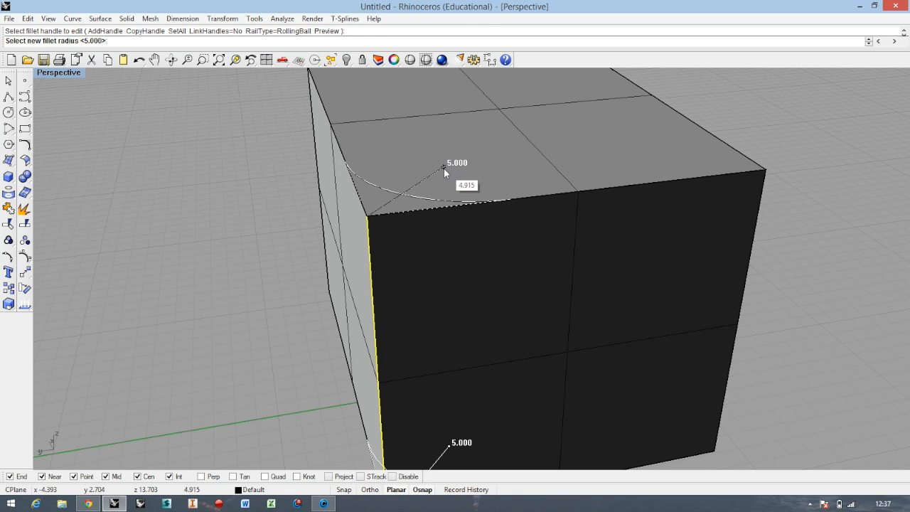
text(1)
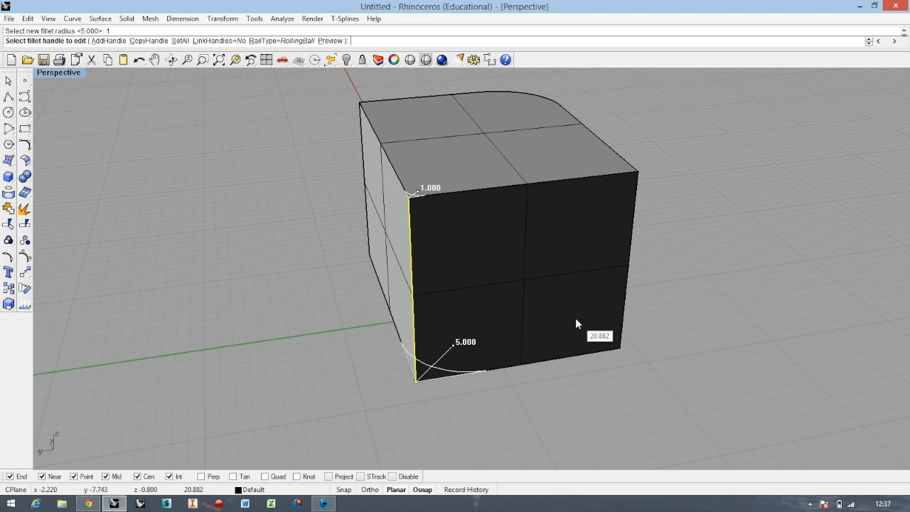
mouse_move(657, 279)
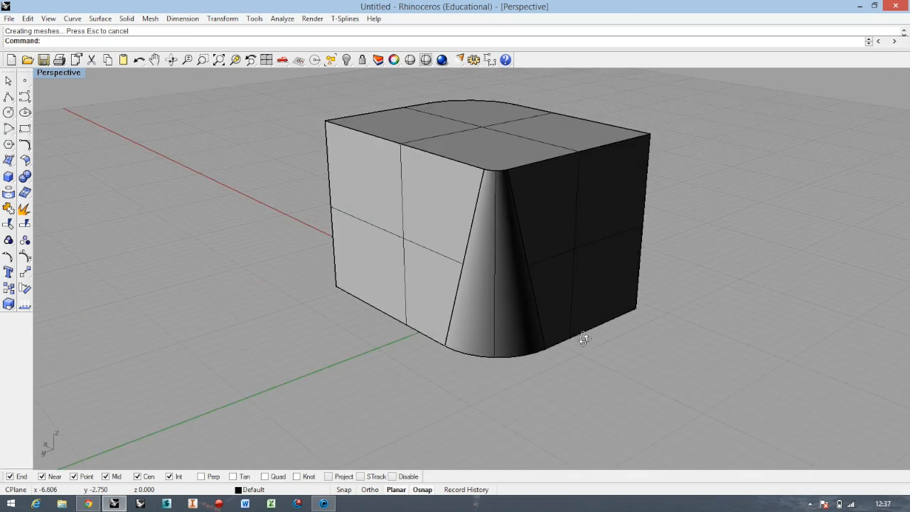
- Select the remaining square vertical corner edge for filleting
drag(583, 338, 435, 317)
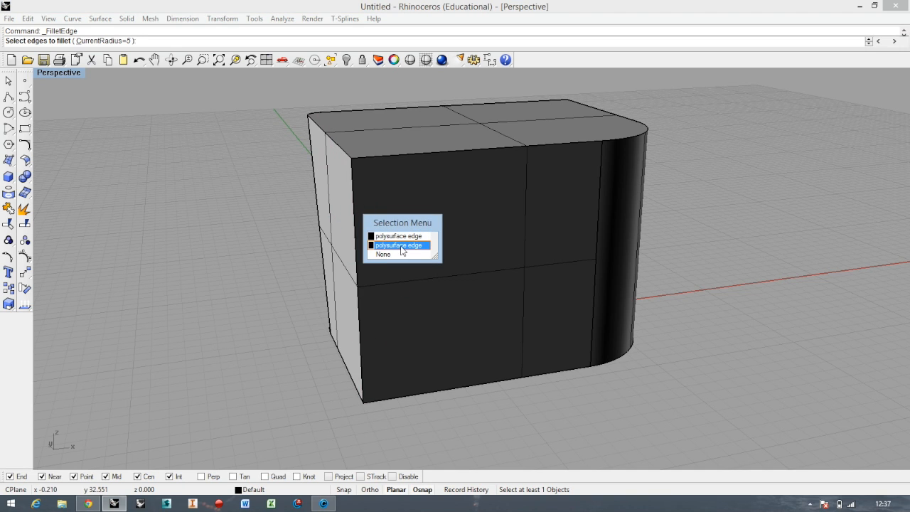
click(398, 245)
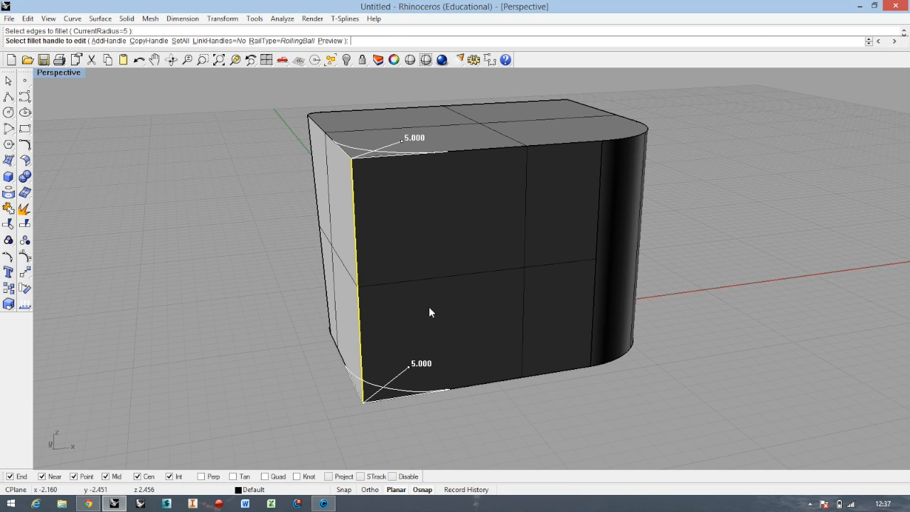
drag(430, 313, 349, 250)
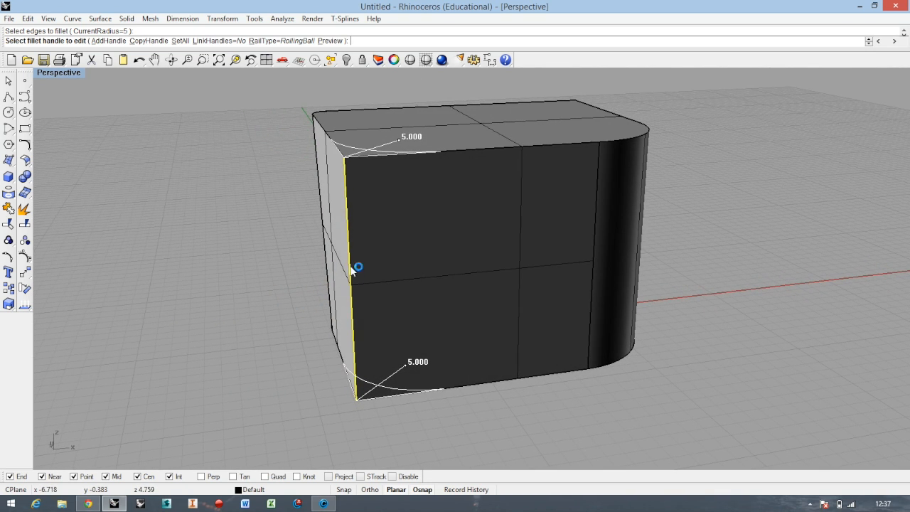
mouse_move(348, 278)
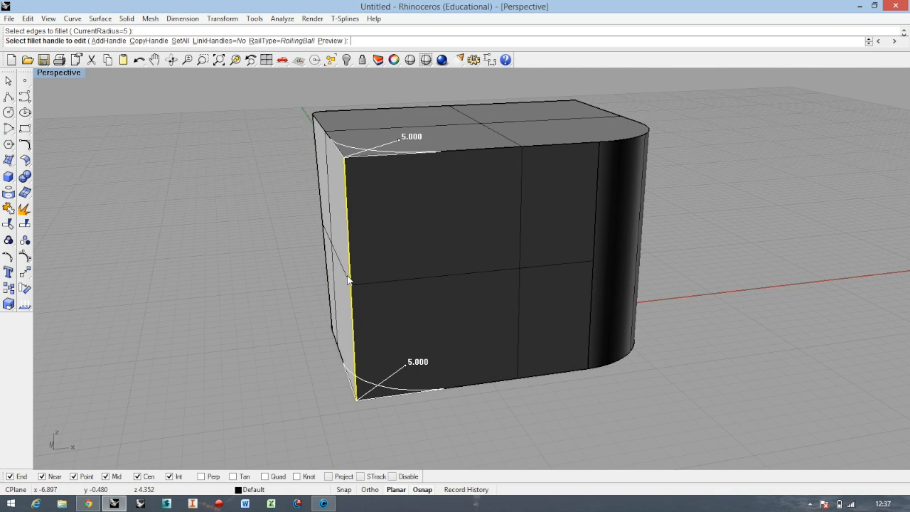
mouse_move(378, 192)
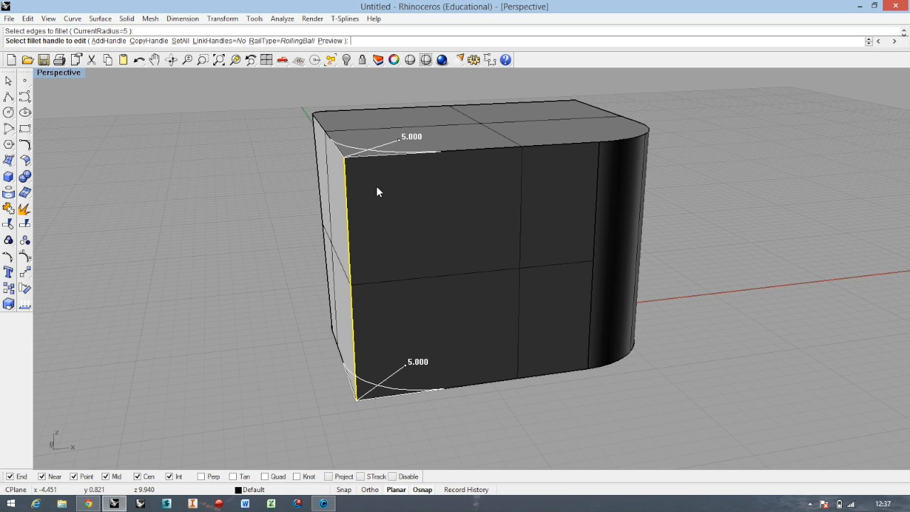
mouse_move(438, 391)
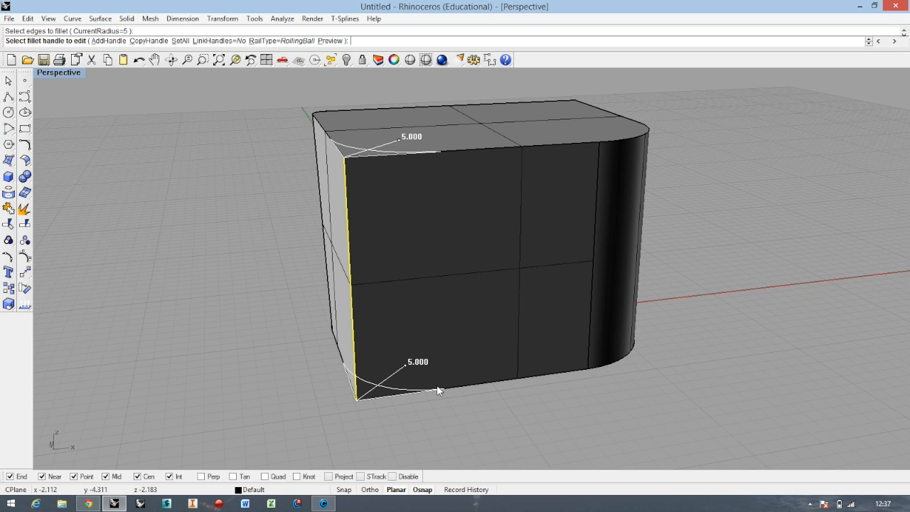
- Add a radius handle at the edge midpoint and give it a larger radius for the scoop
click(105, 31)
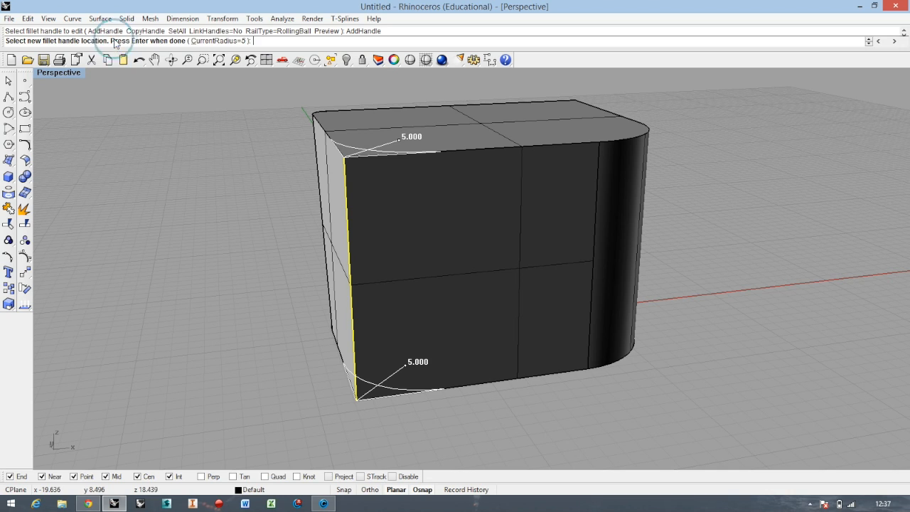
mouse_move(349, 287)
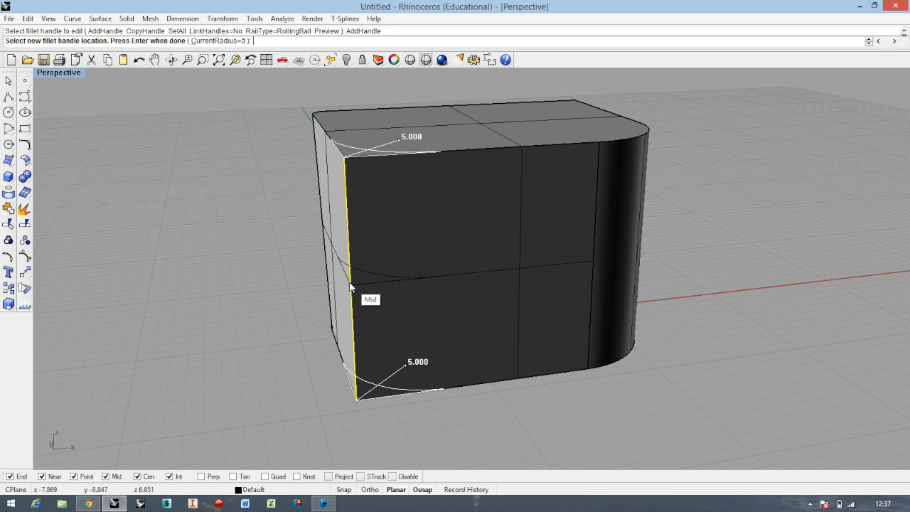
mouse_move(97, 482)
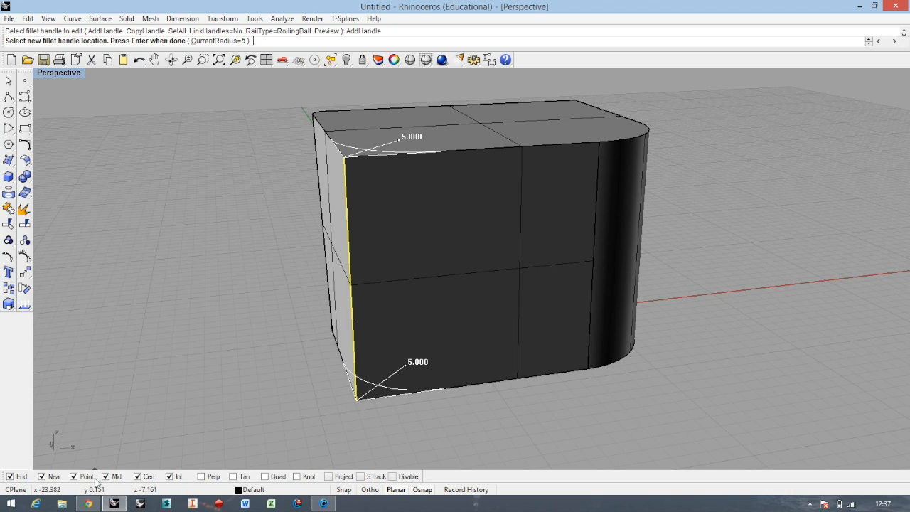
mouse_move(352, 287)
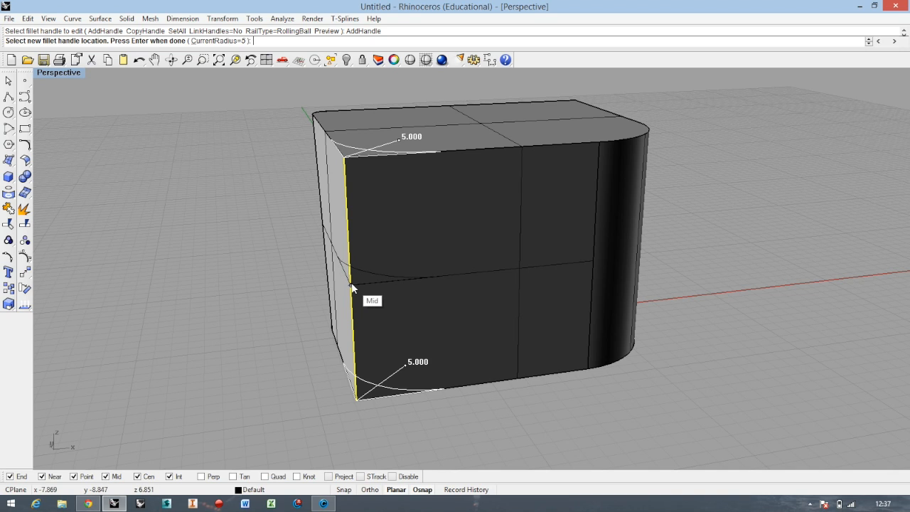
click(353, 287)
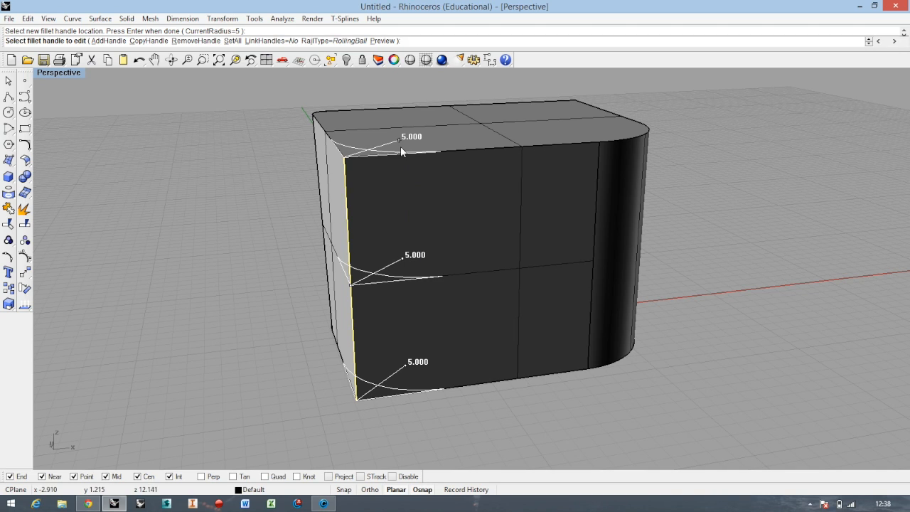
mouse_move(401, 262)
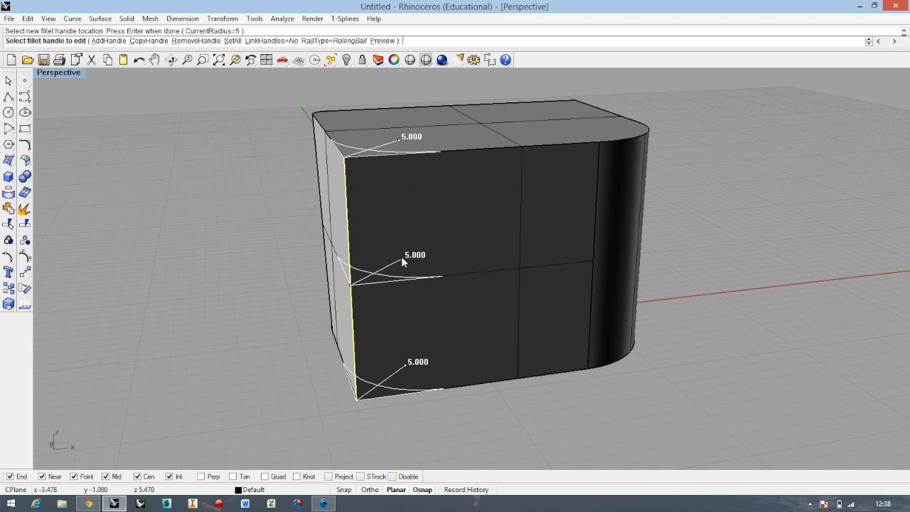
mouse_move(398, 143)
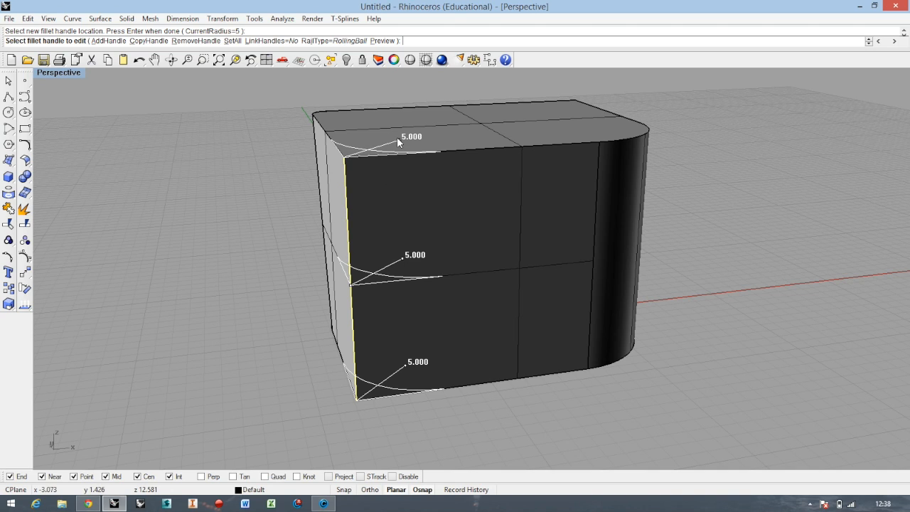
click(401, 142)
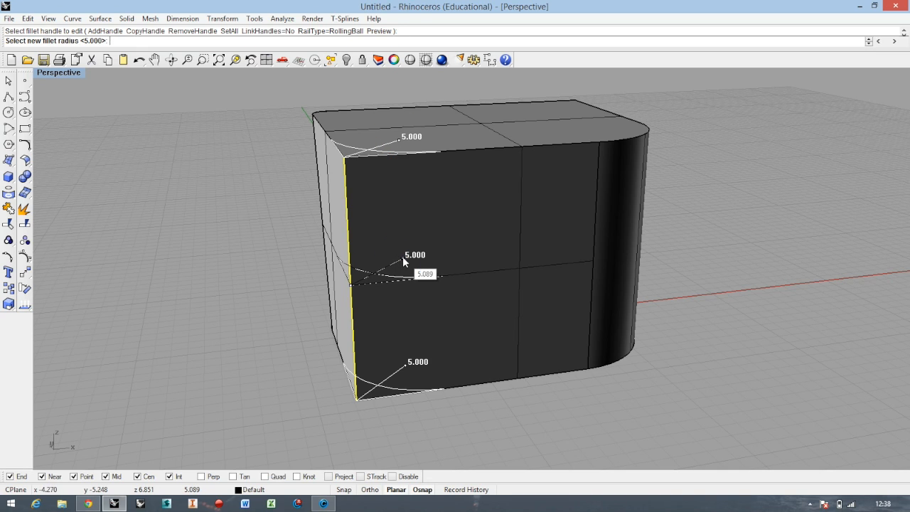
text(2)
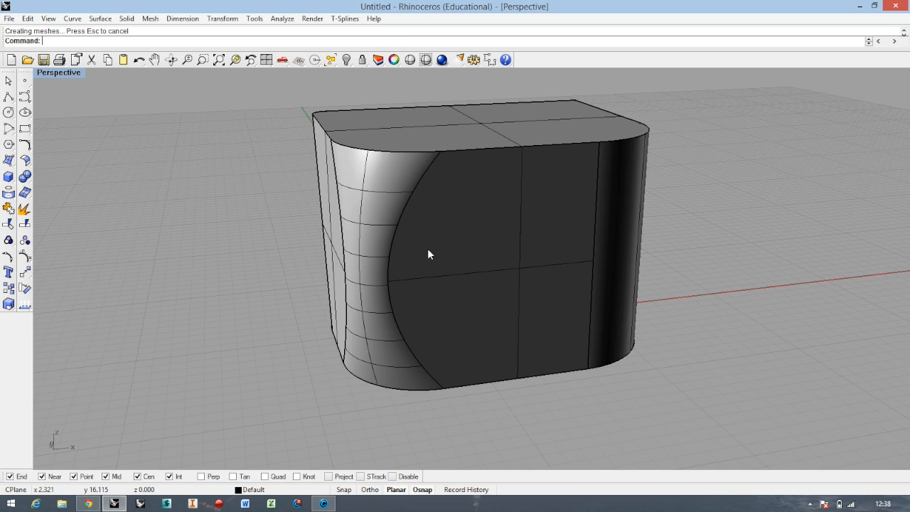
drag(426, 255, 497, 227)
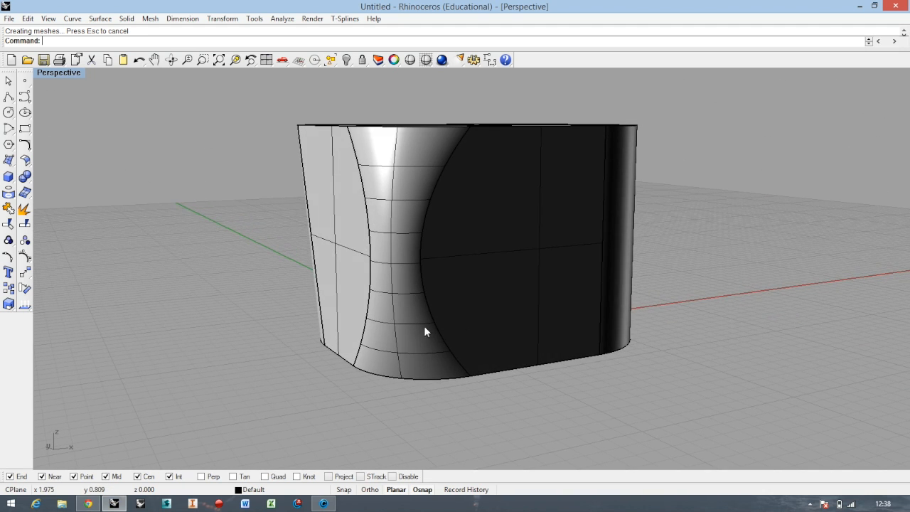
drag(427, 330, 369, 291)
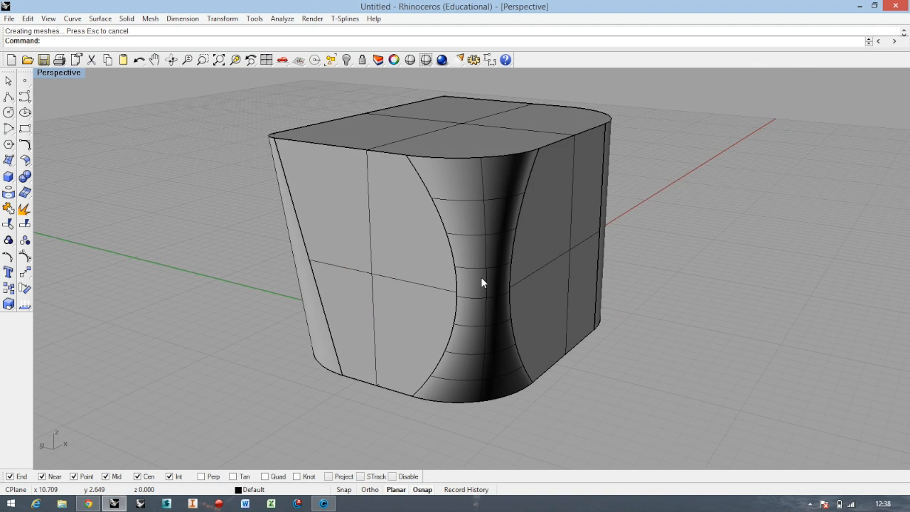
drag(482, 283, 425, 258)
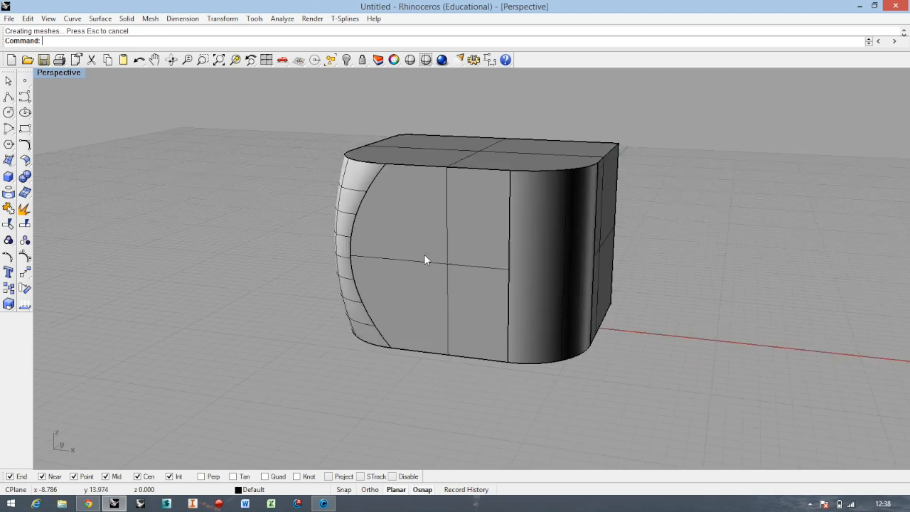
drag(425, 258, 448, 231)
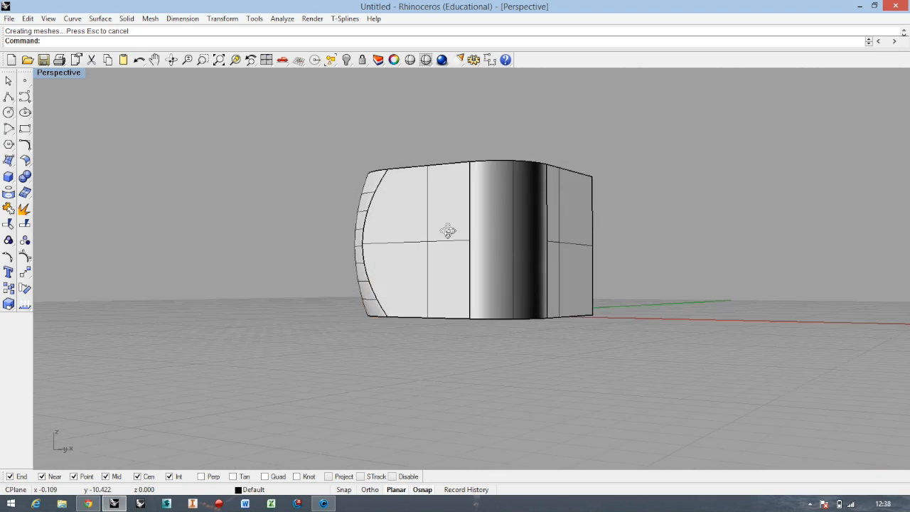
drag(447, 231, 558, 214)
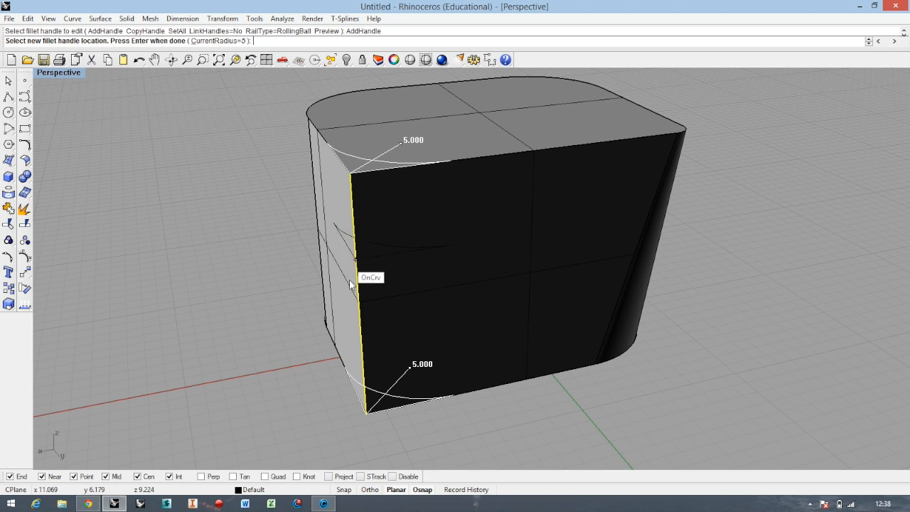
- Place a mid-edge radius handle on the opposite edge and select it to set its radius
click(353, 284)
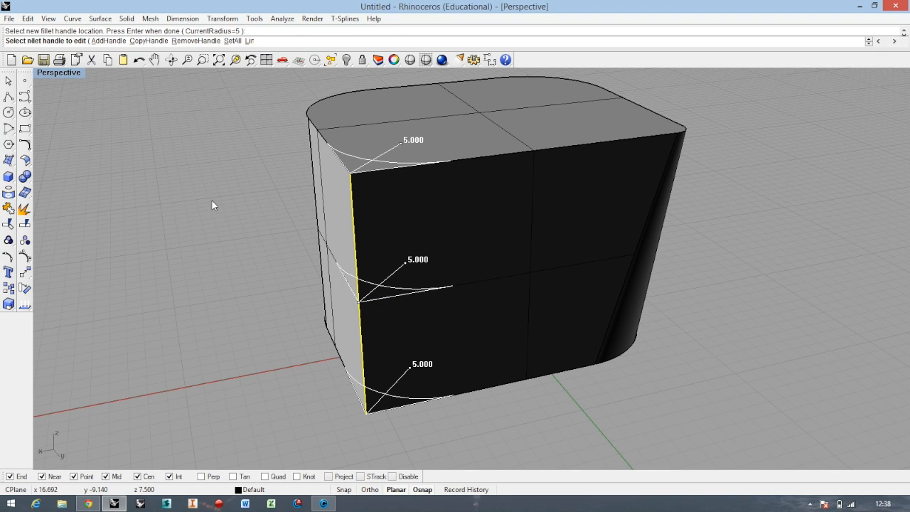
click(405, 149)
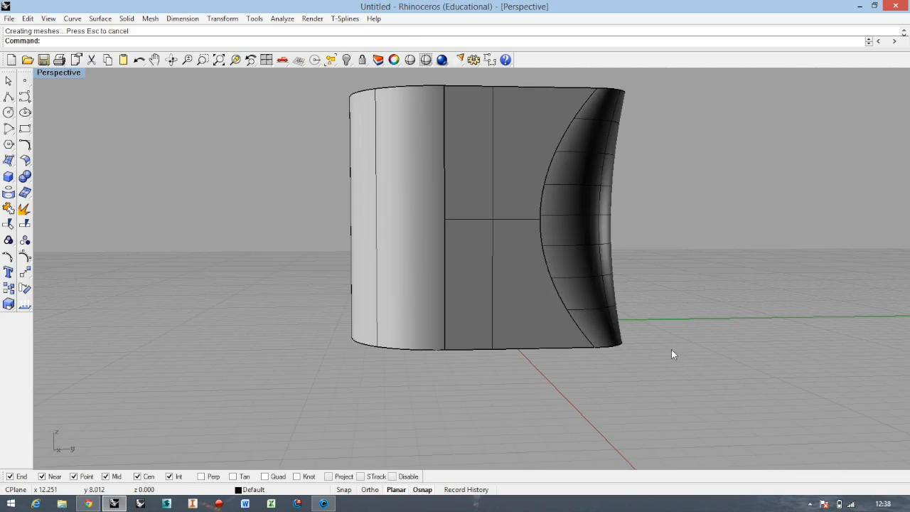
- Orbit around the box to check both scooped edges together
drag(674, 354, 329, 312)
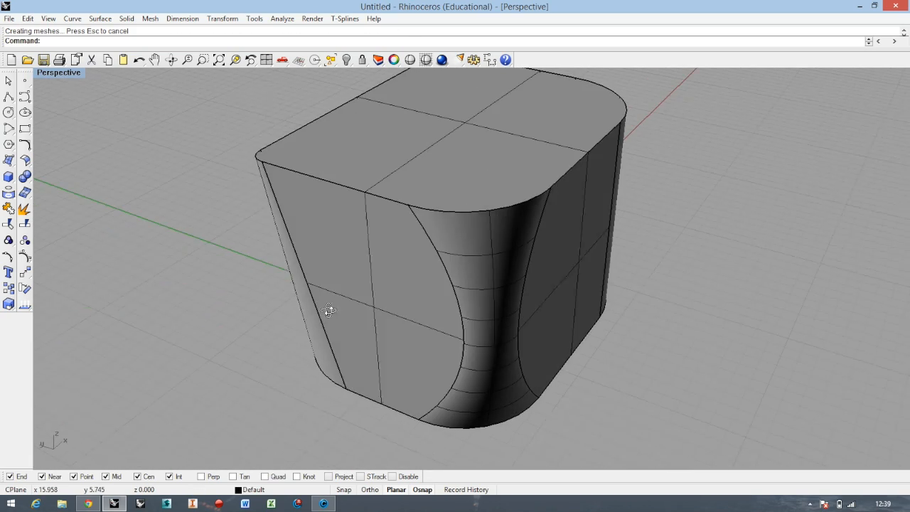
drag(330, 310, 308, 287)
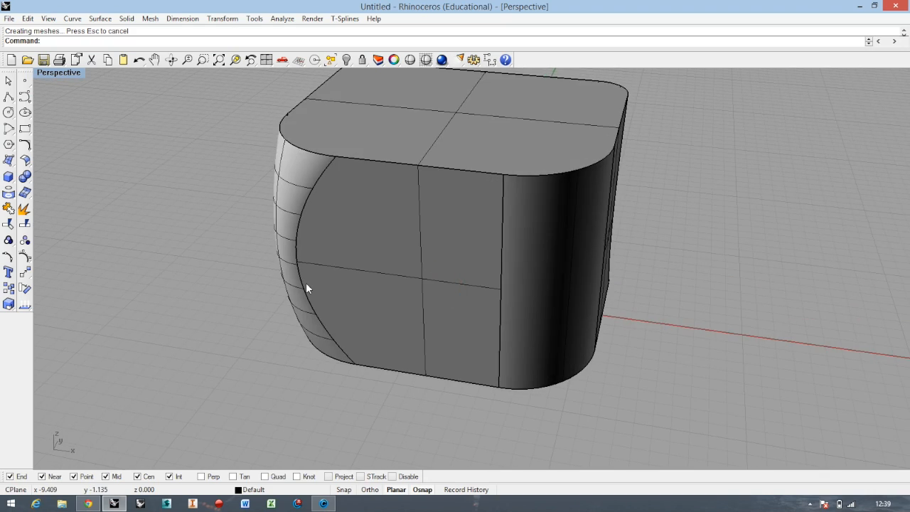
drag(310, 289, 279, 230)
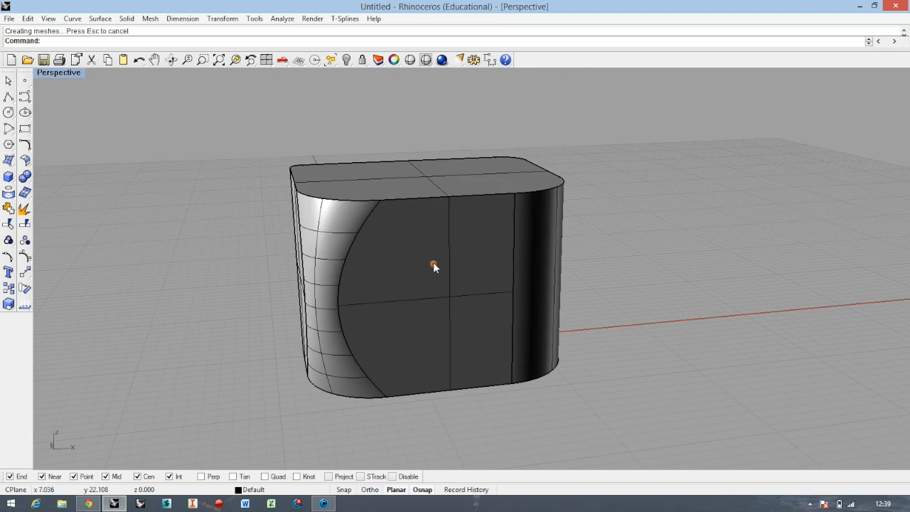
drag(433, 268, 519, 291)
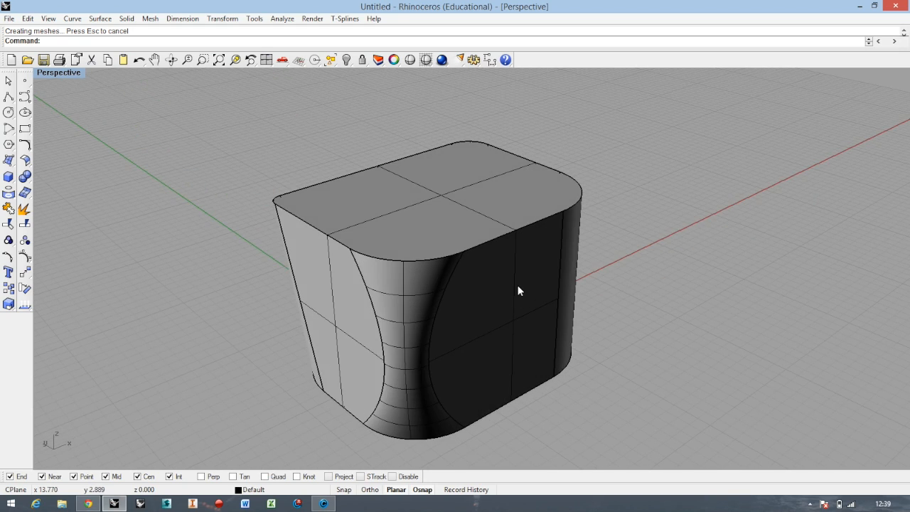
drag(519, 290, 581, 350)
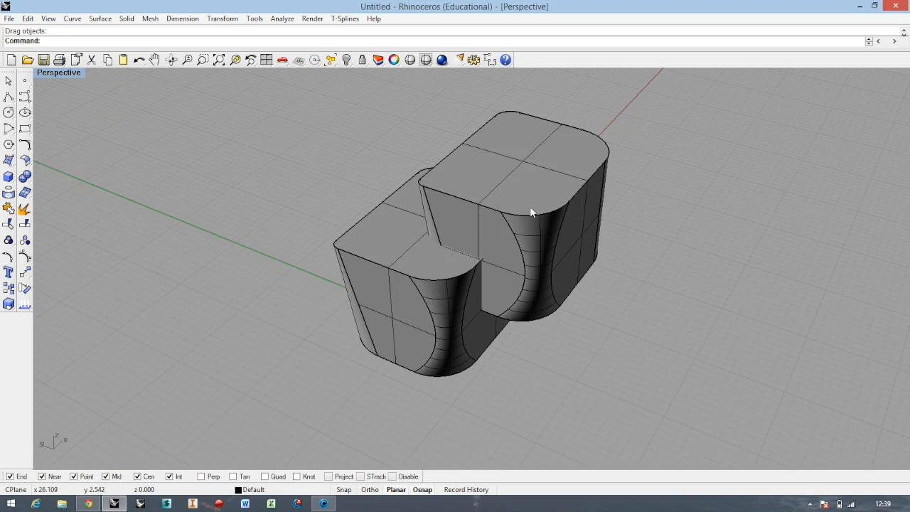
- Overlap the copied solid on the original's corner, try a boolean and undo it
drag(529, 212, 500, 270)
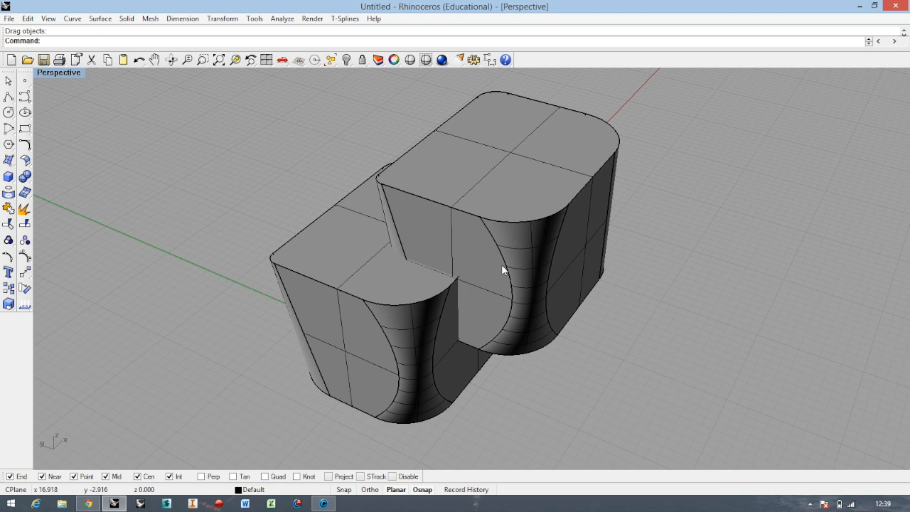
mouse_move(344, 325)
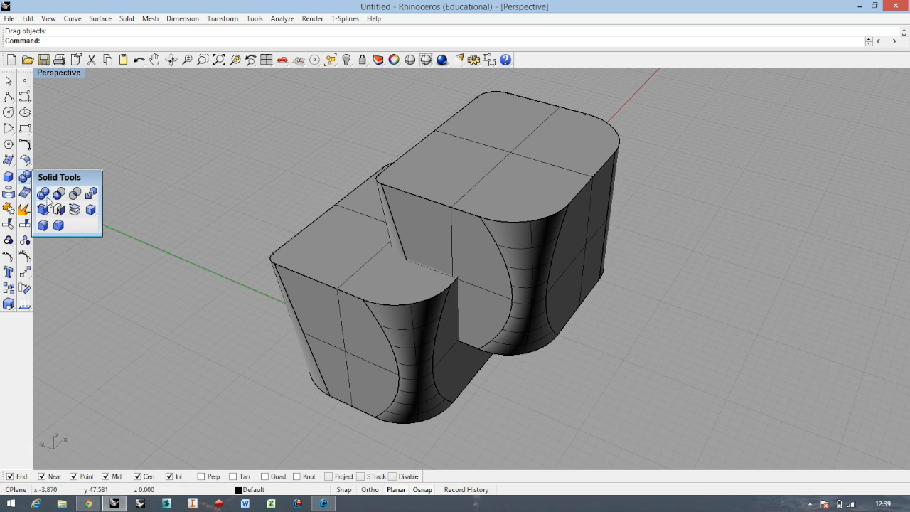
mouse_move(42, 209)
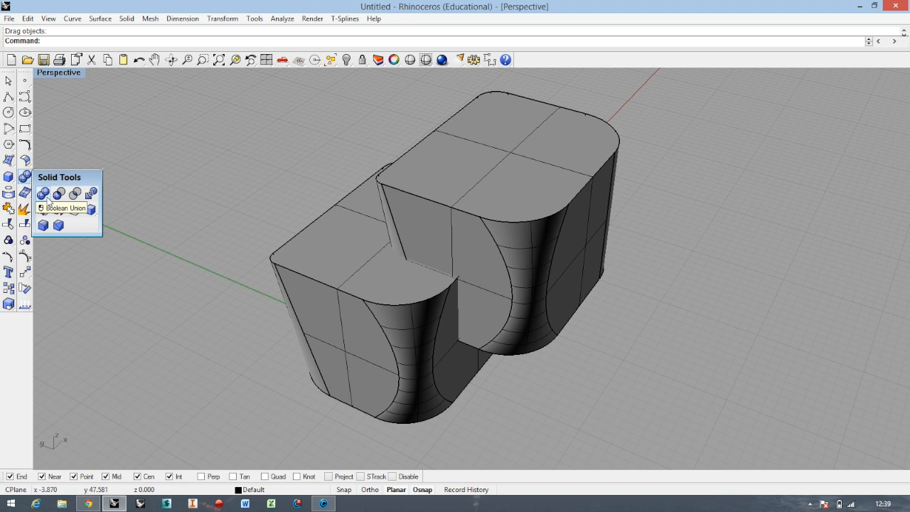
click(40, 193)
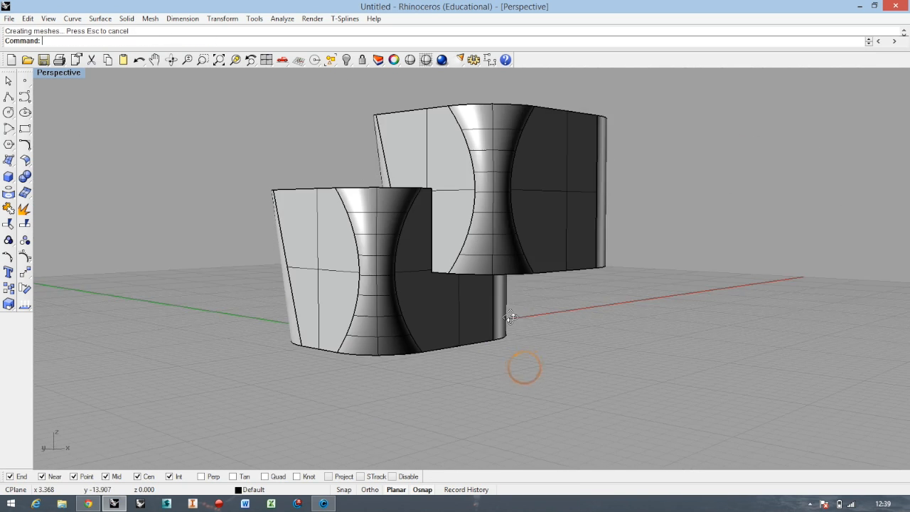
drag(512, 318, 458, 262)
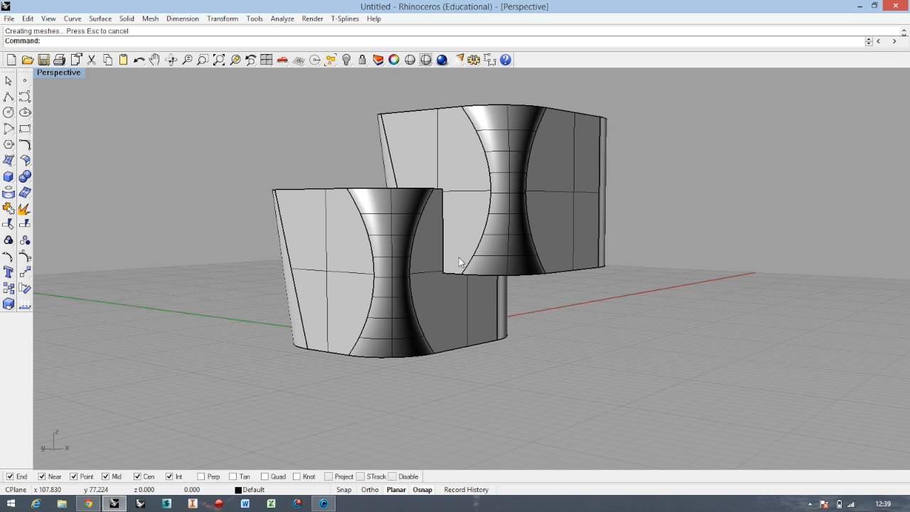
key(ctrl+z)
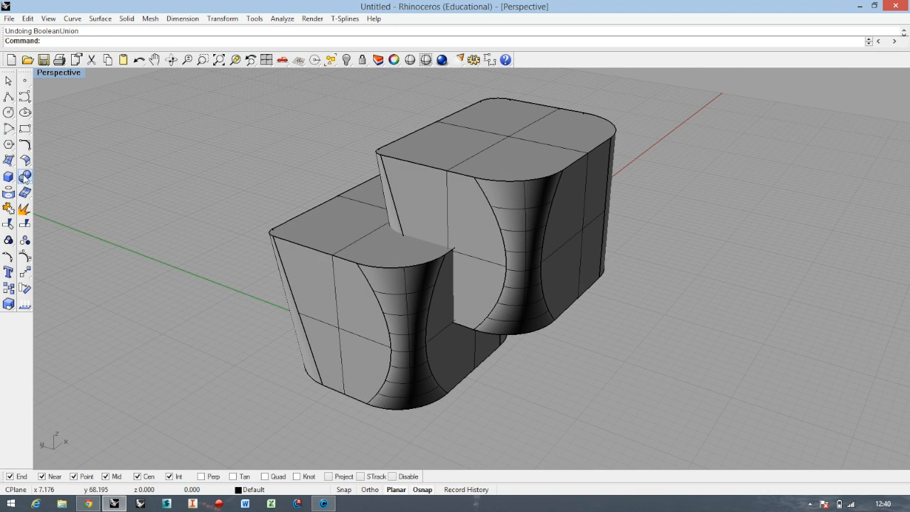
- Start BooleanDifference and pick the lower box as the solid to keep
click(8, 176)
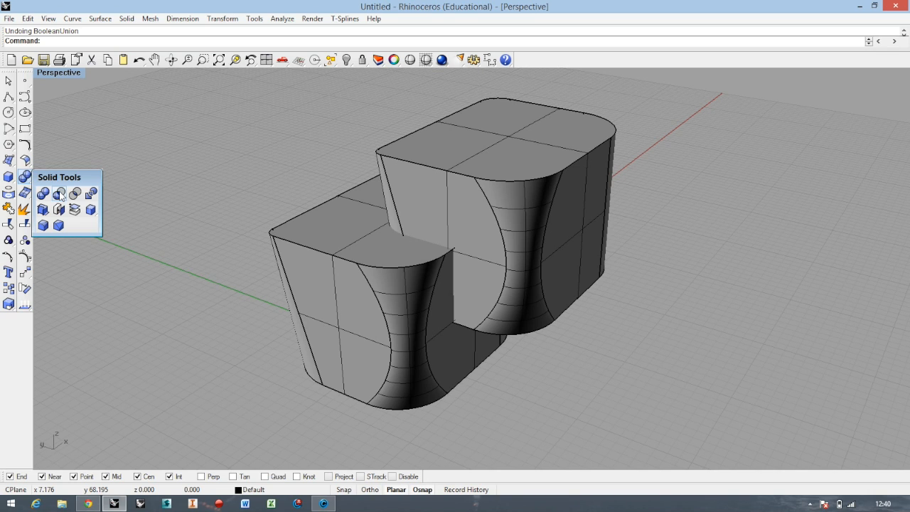
click(60, 193)
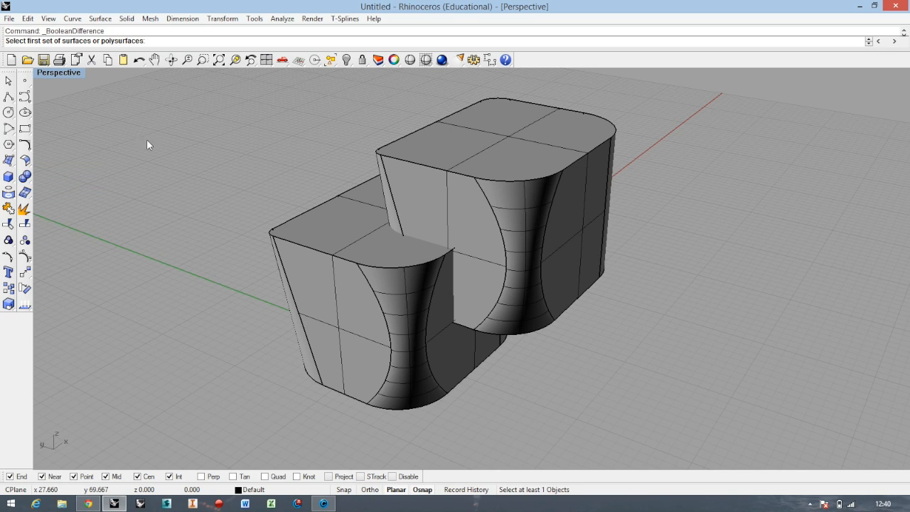
mouse_move(347, 222)
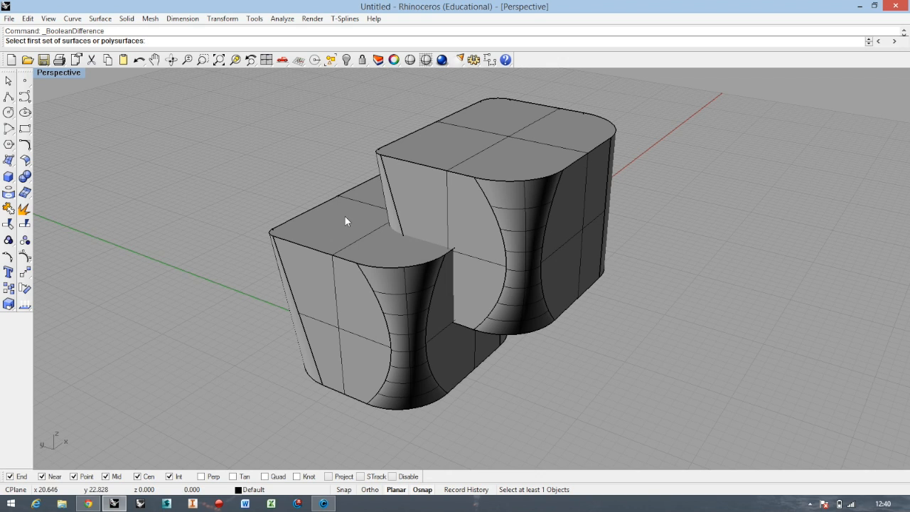
click(347, 220)
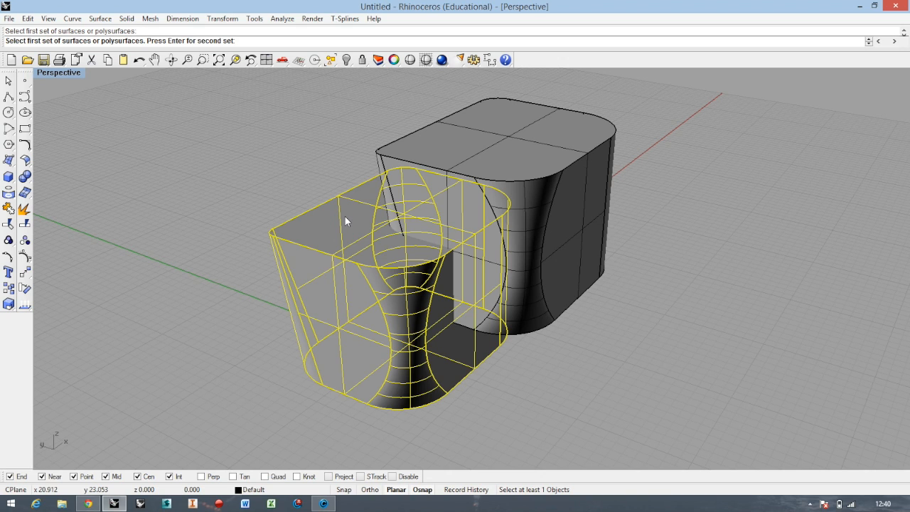
mouse_move(310, 201)
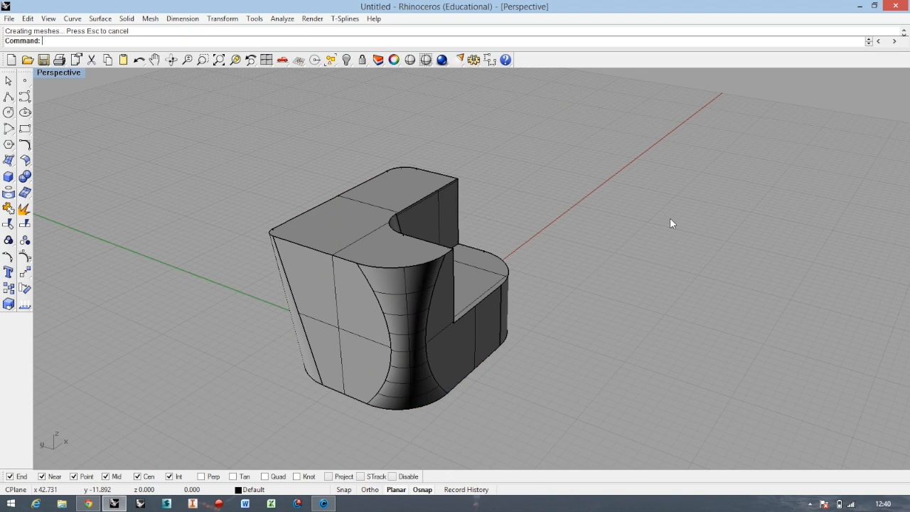
- Fillet the cut-out's inner vertical corner edge at radius 5
drag(672, 224, 434, 199)
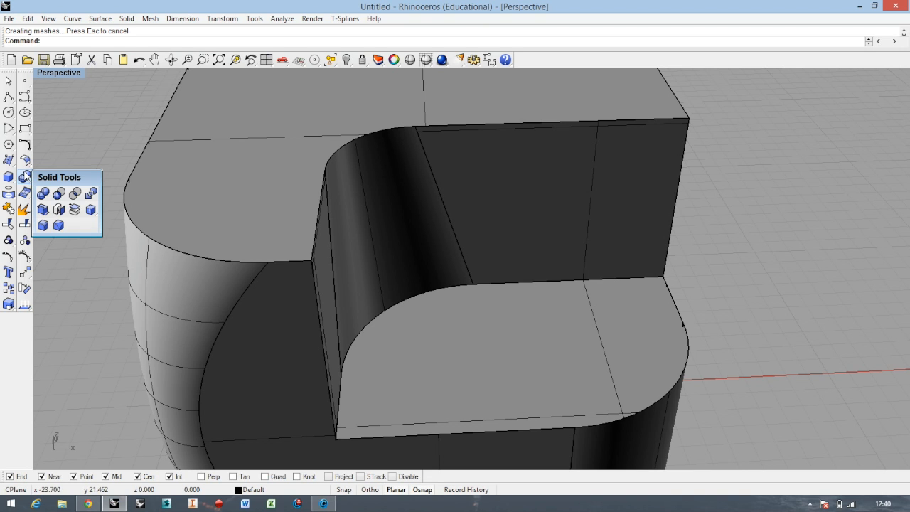
click(26, 176)
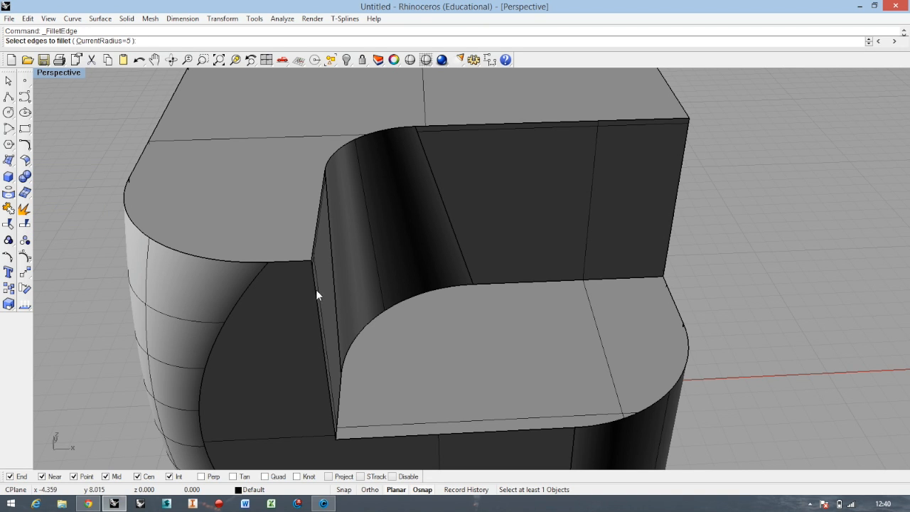
drag(316, 294, 267, 206)
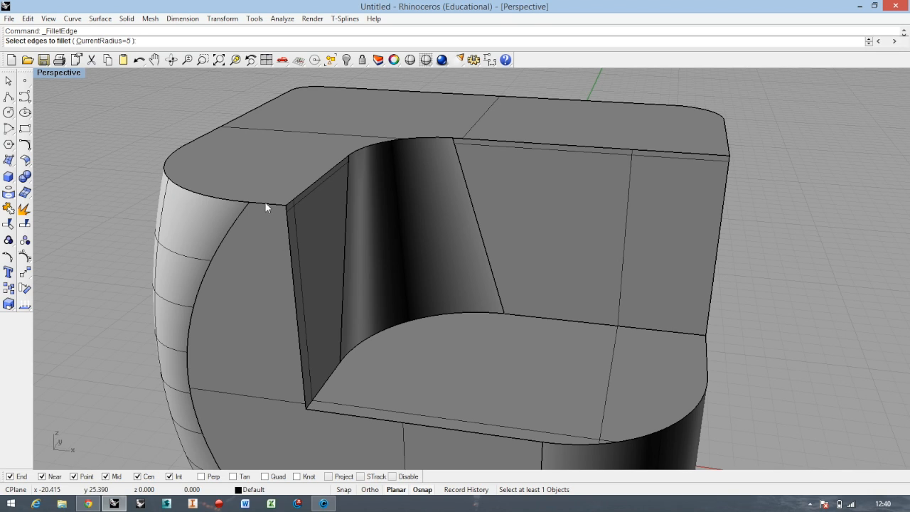
mouse_move(178, 165)
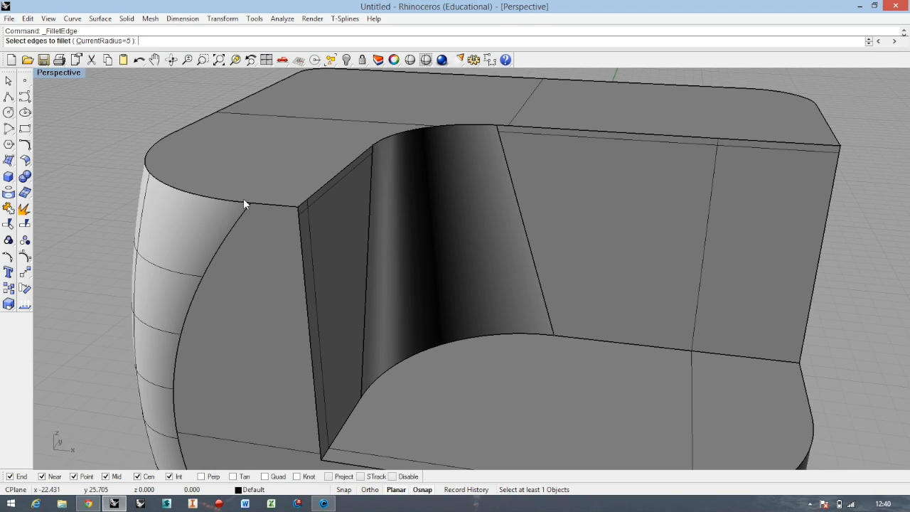
mouse_move(253, 209)
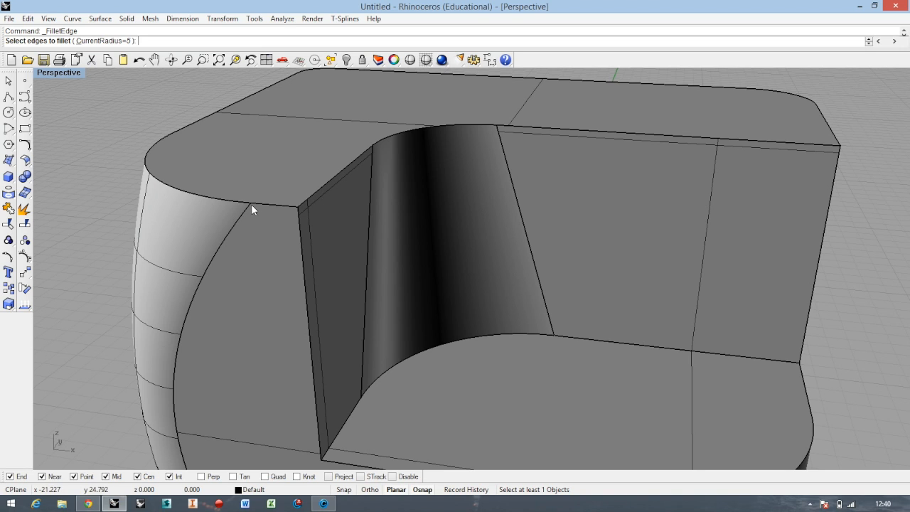
mouse_move(316, 173)
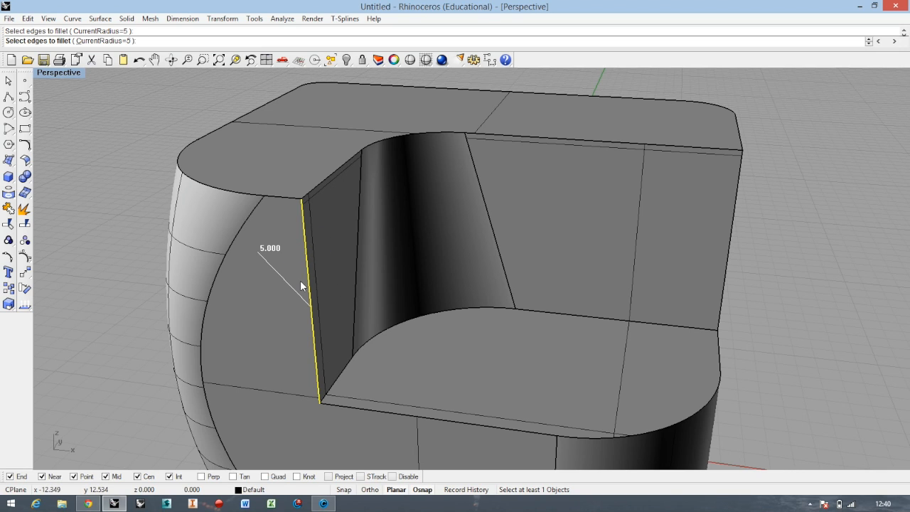
click(306, 299)
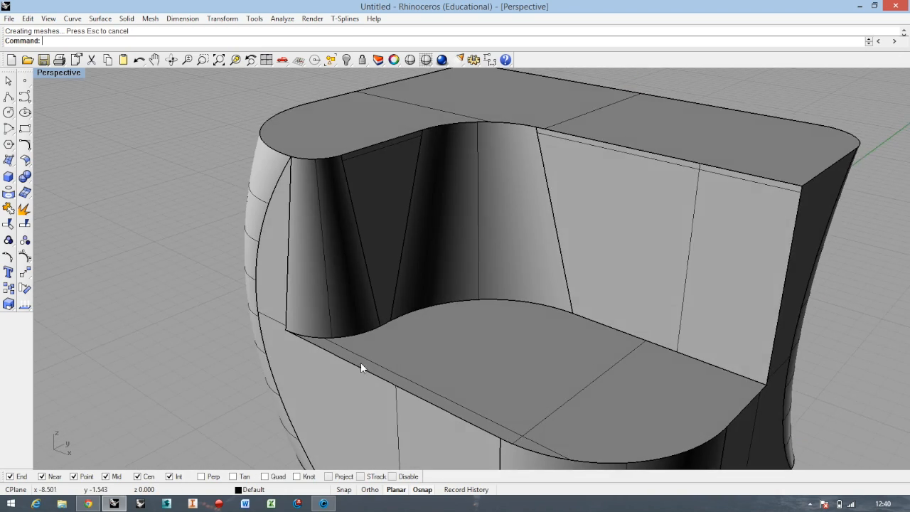
- Fillet the backrest's outer step edge, adjusting its top radius handle
drag(361, 367, 714, 357)
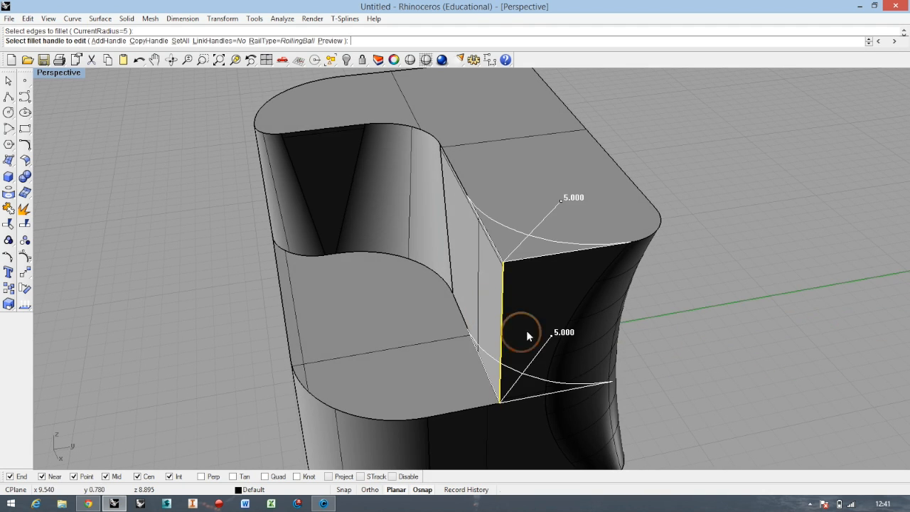
click(526, 335)
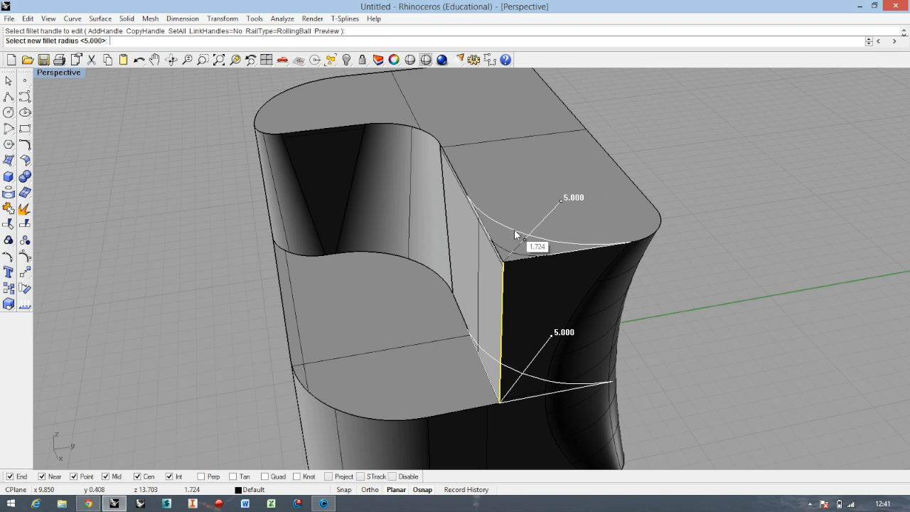
mouse_move(538, 228)
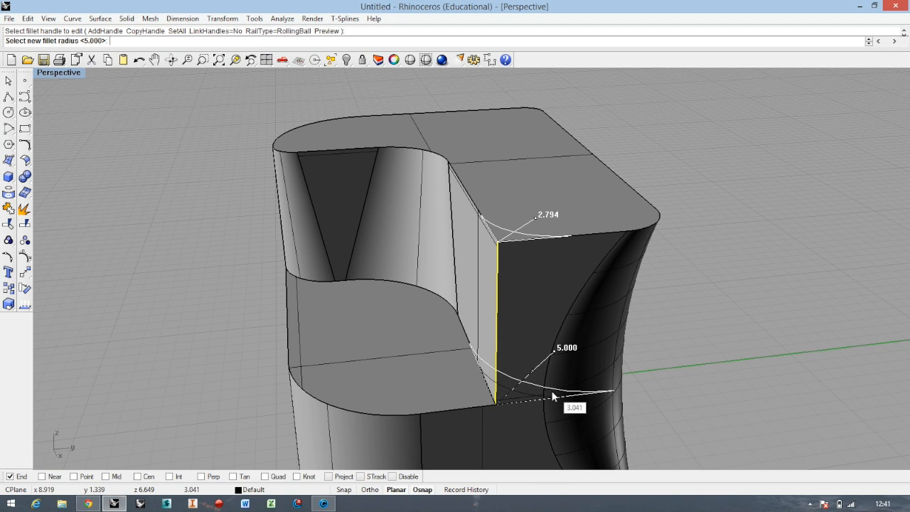
scroll(up, 3)
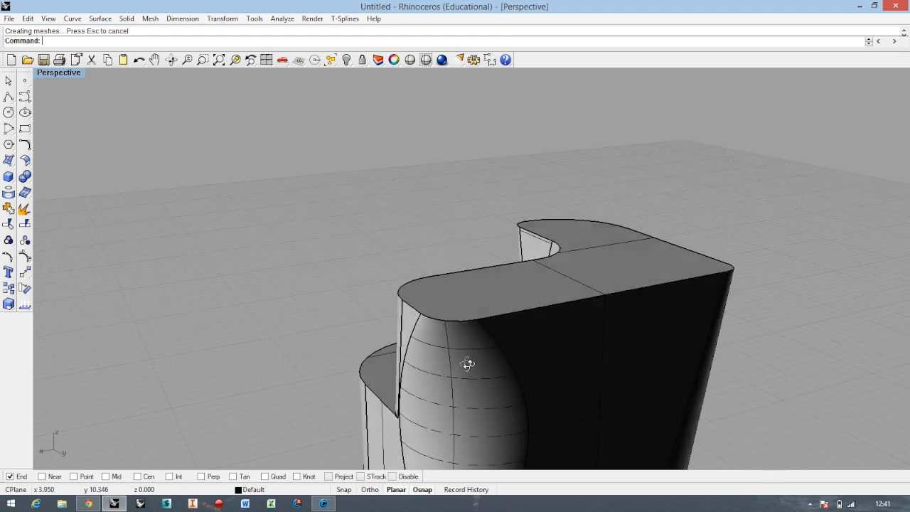
- Apply the rounding to the top rim edges and inspect the faulty stray corner fillet surface
drag(468, 365, 600, 339)
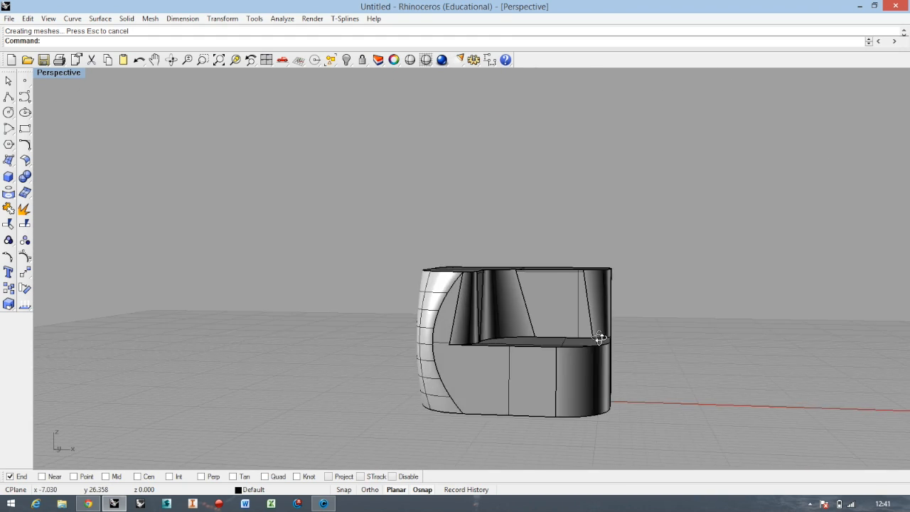
drag(597, 338, 531, 243)
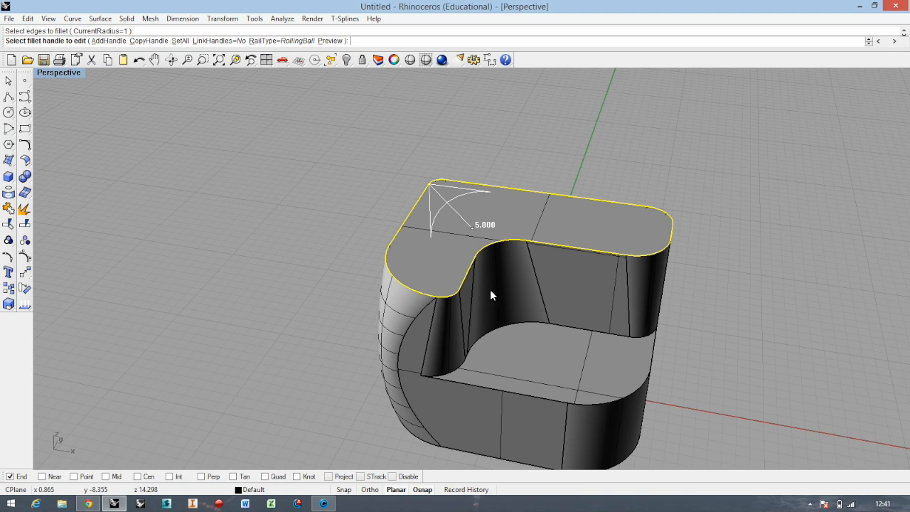
click(176, 32)
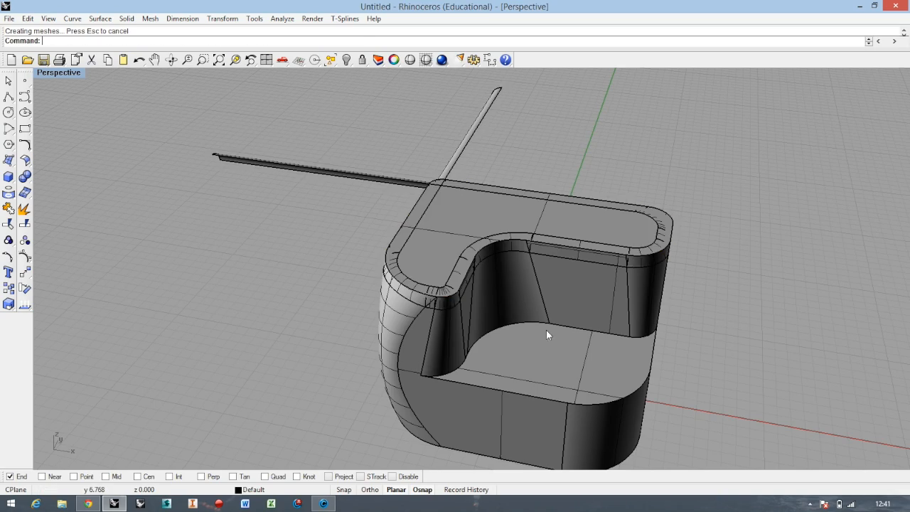
drag(547, 334, 419, 253)
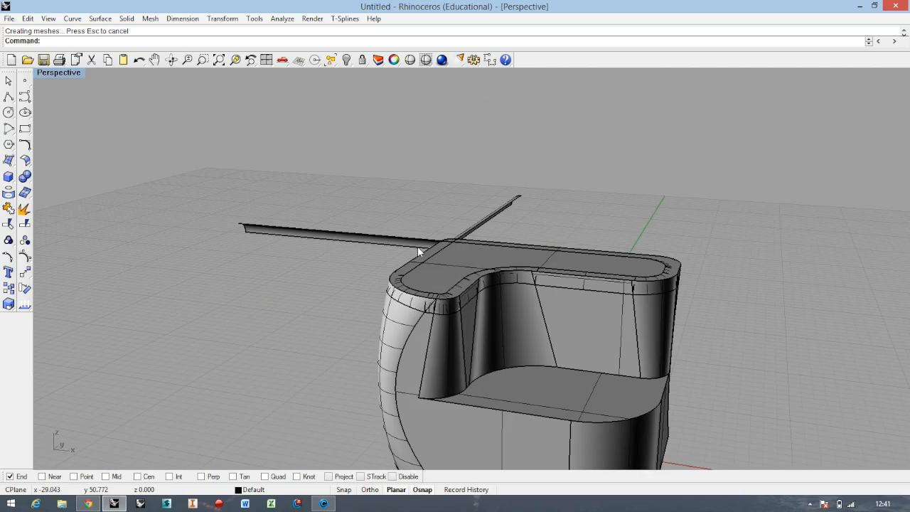
drag(420, 253, 370, 299)
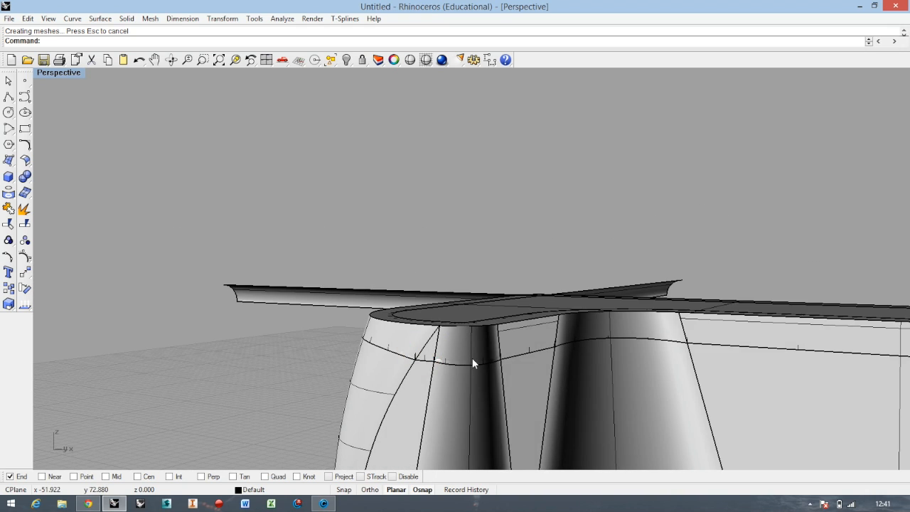
drag(475, 363, 466, 370)
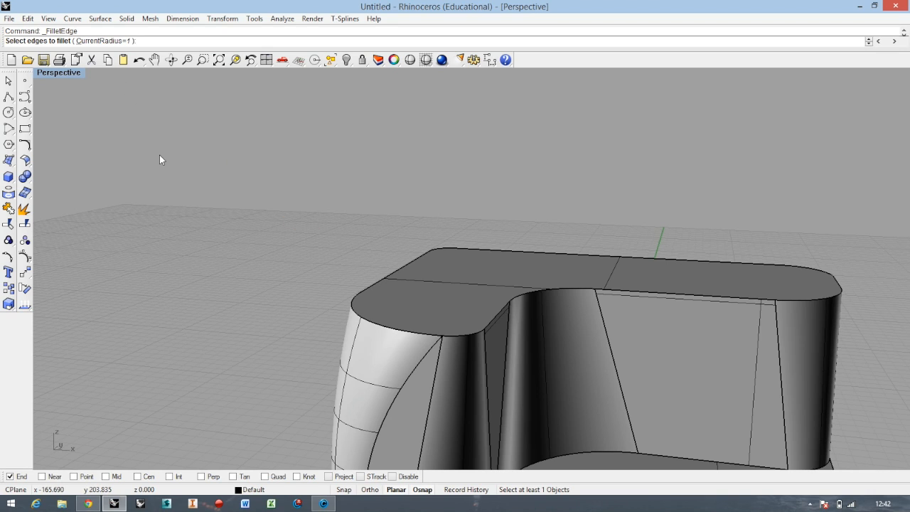
- Rerun FilletEdge with radius 0.5 and pick the chair edges to round
text(0.5)
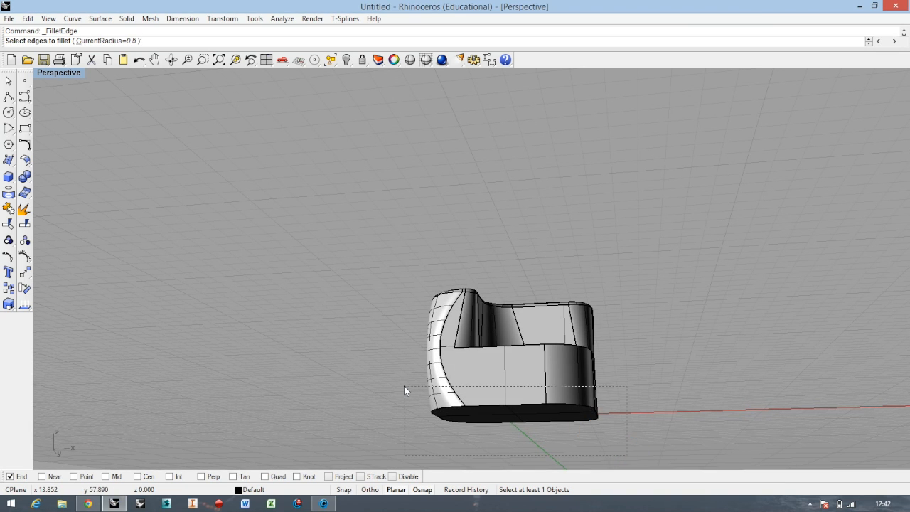
click(512, 409)
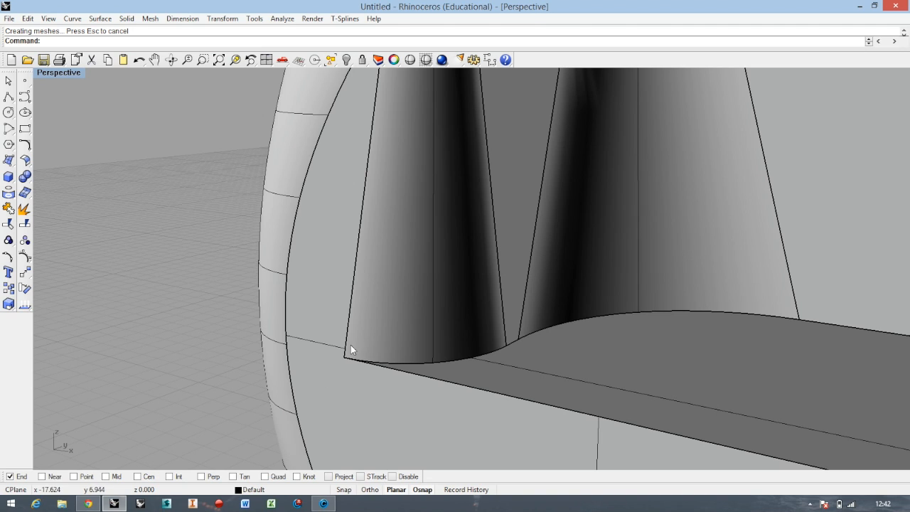
mouse_move(322, 377)
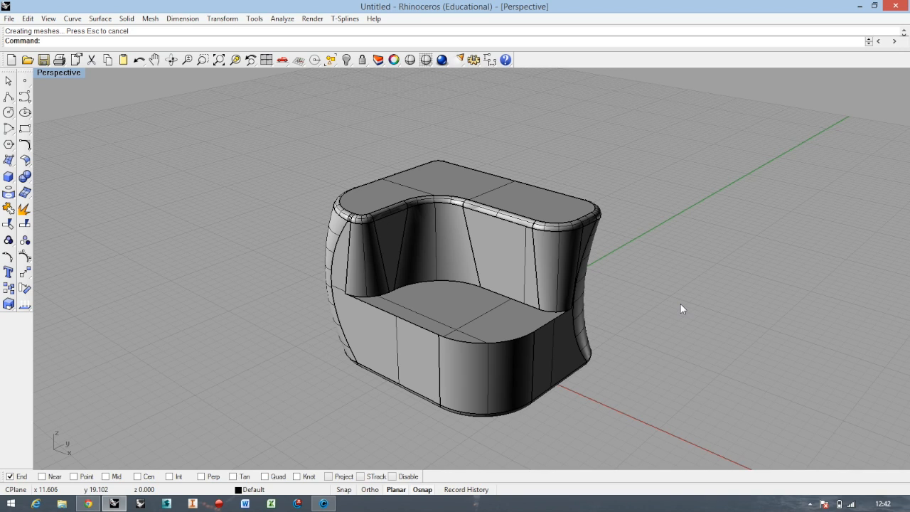
mouse_move(683, 310)
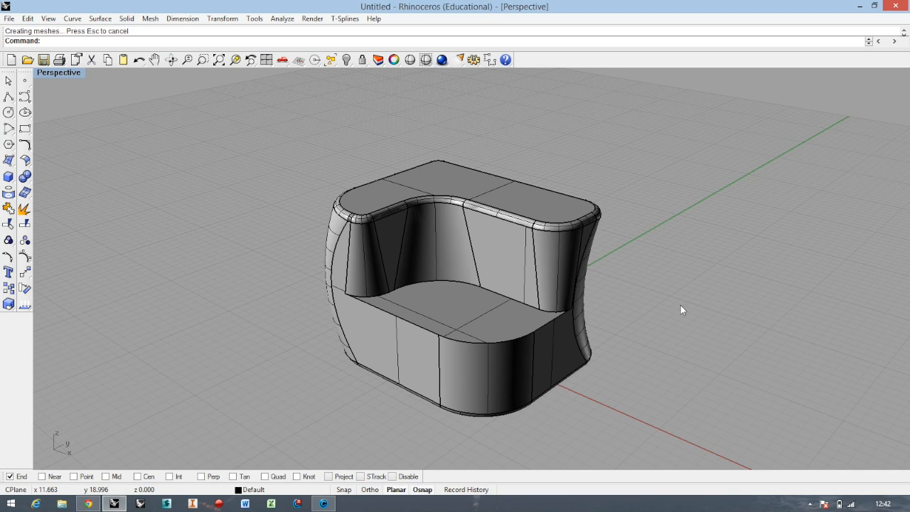
mouse_move(682, 314)
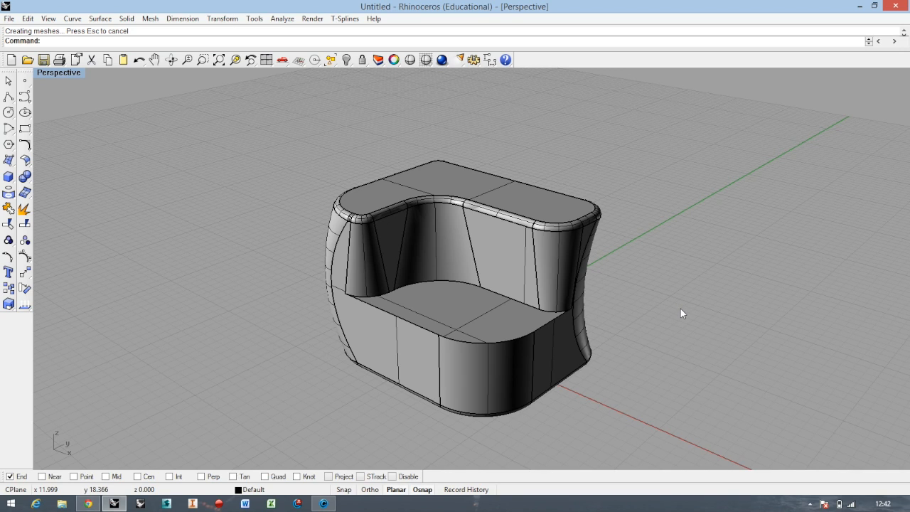
mouse_move(681, 316)
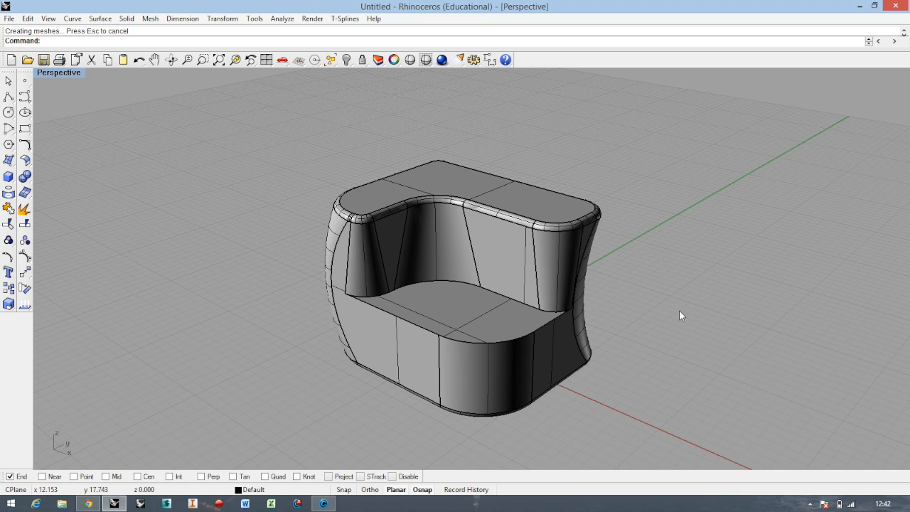